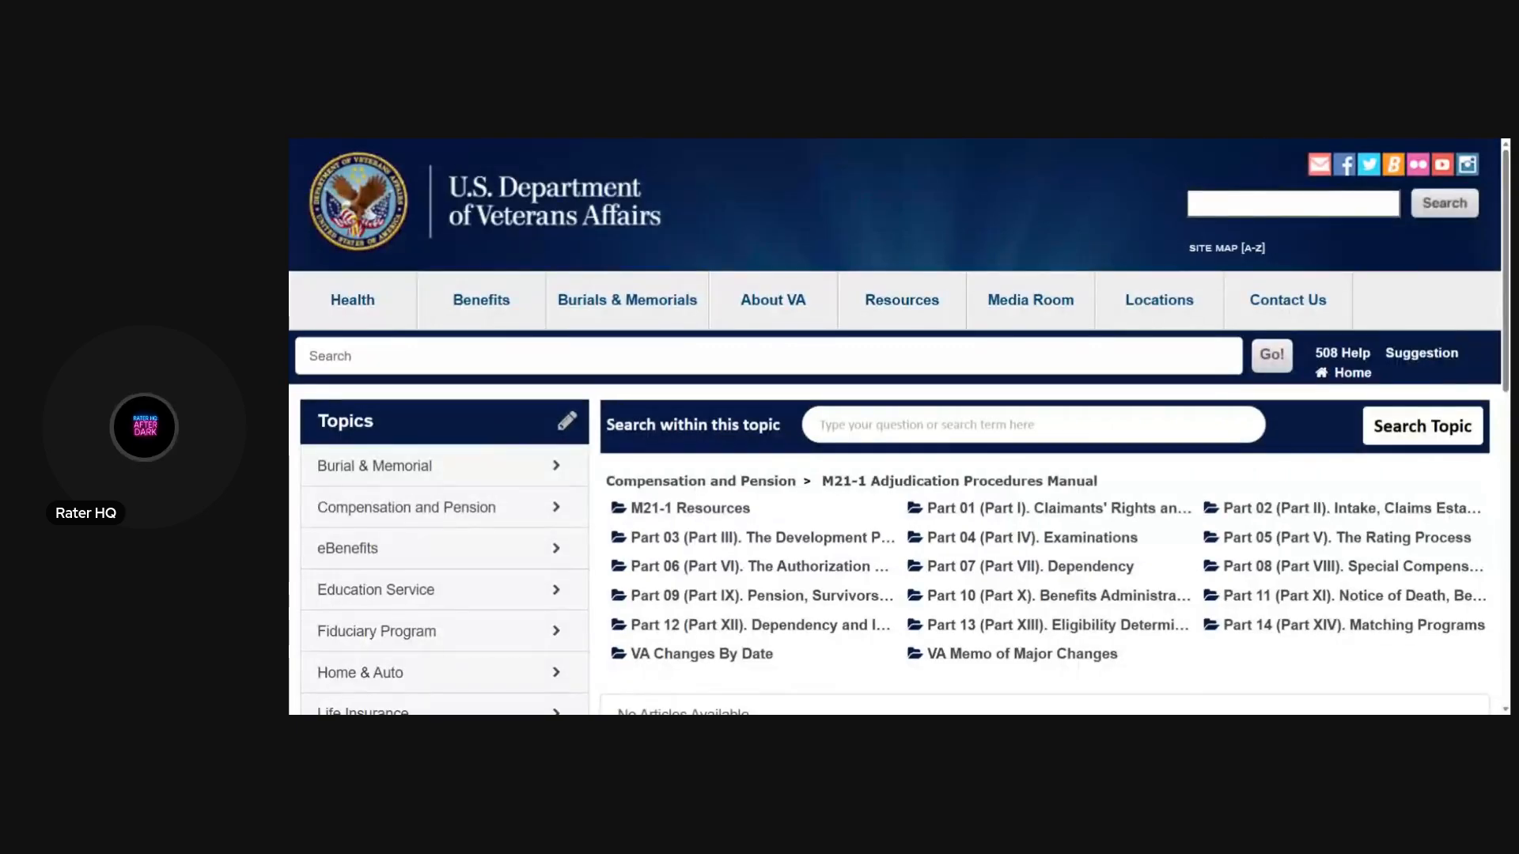
- Navigate the KnowVA M21-1 manual pages down to the VA Changes By Date folder link
left_click(1158, 299)
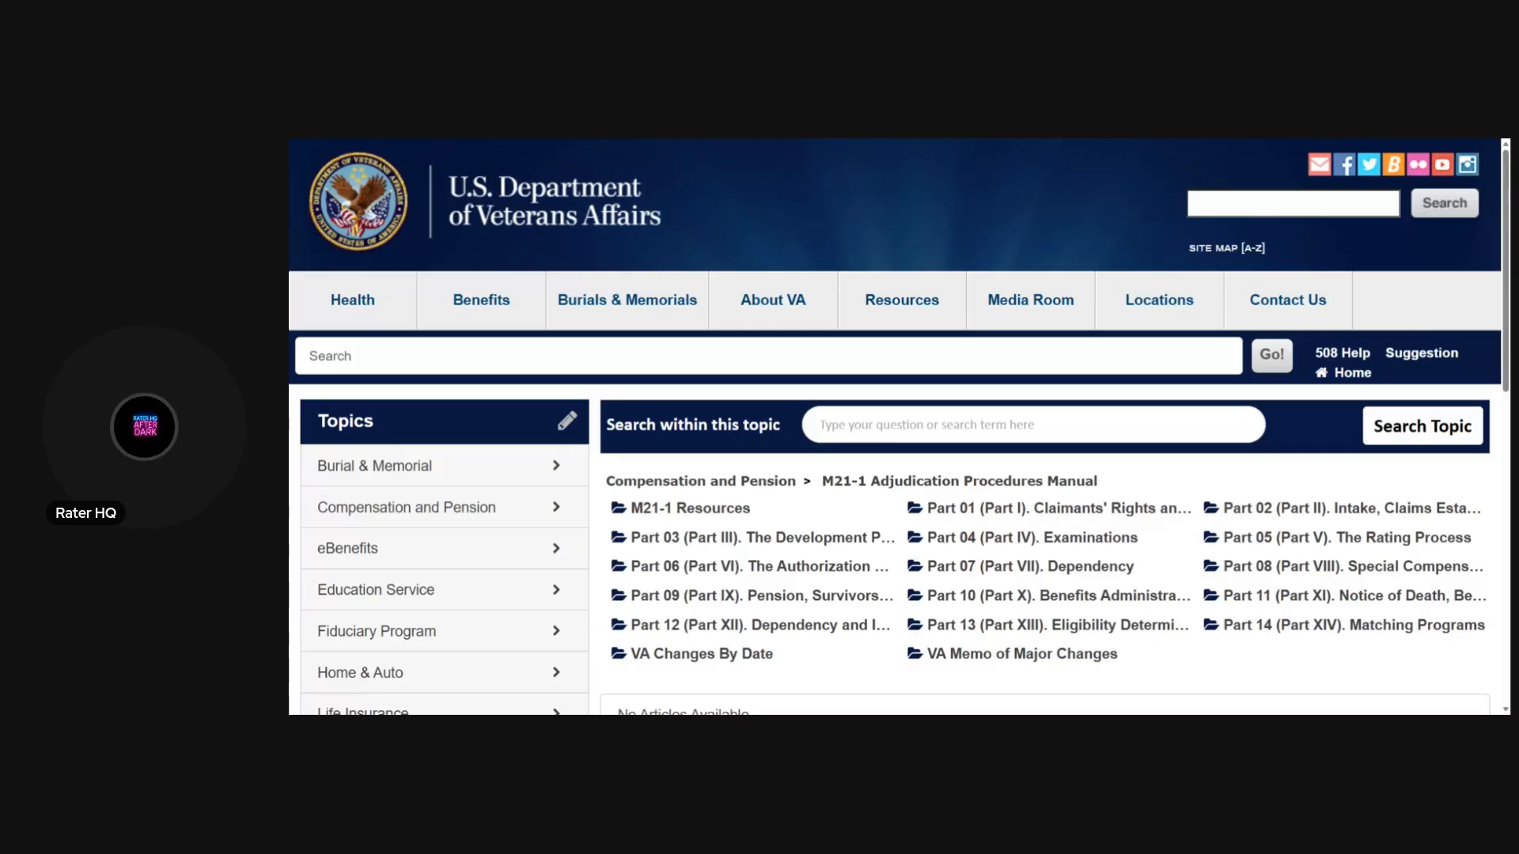
left_click(1158, 299)
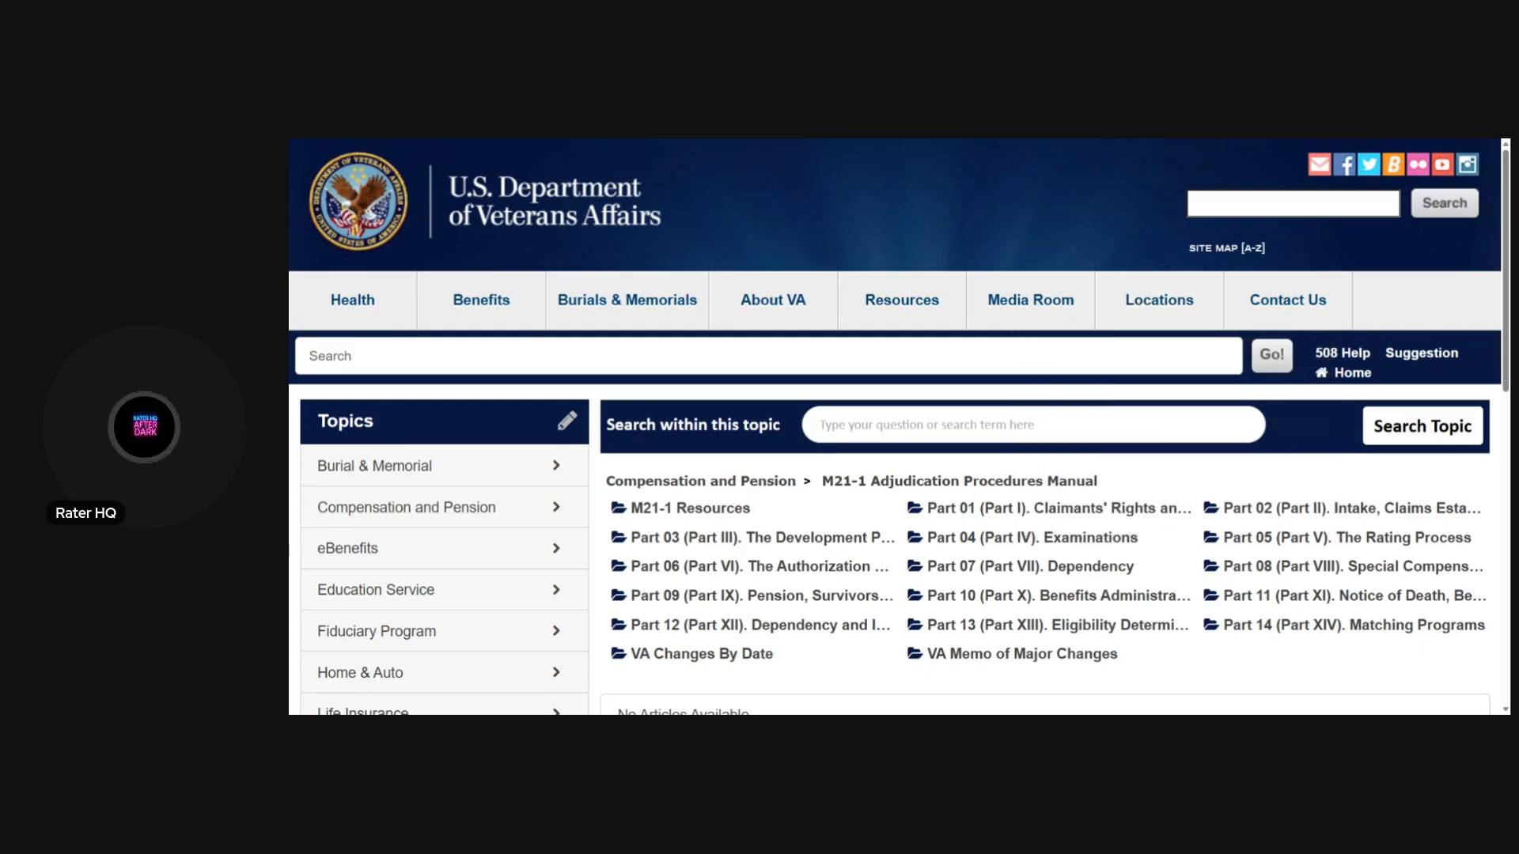
scroll("down", 3)
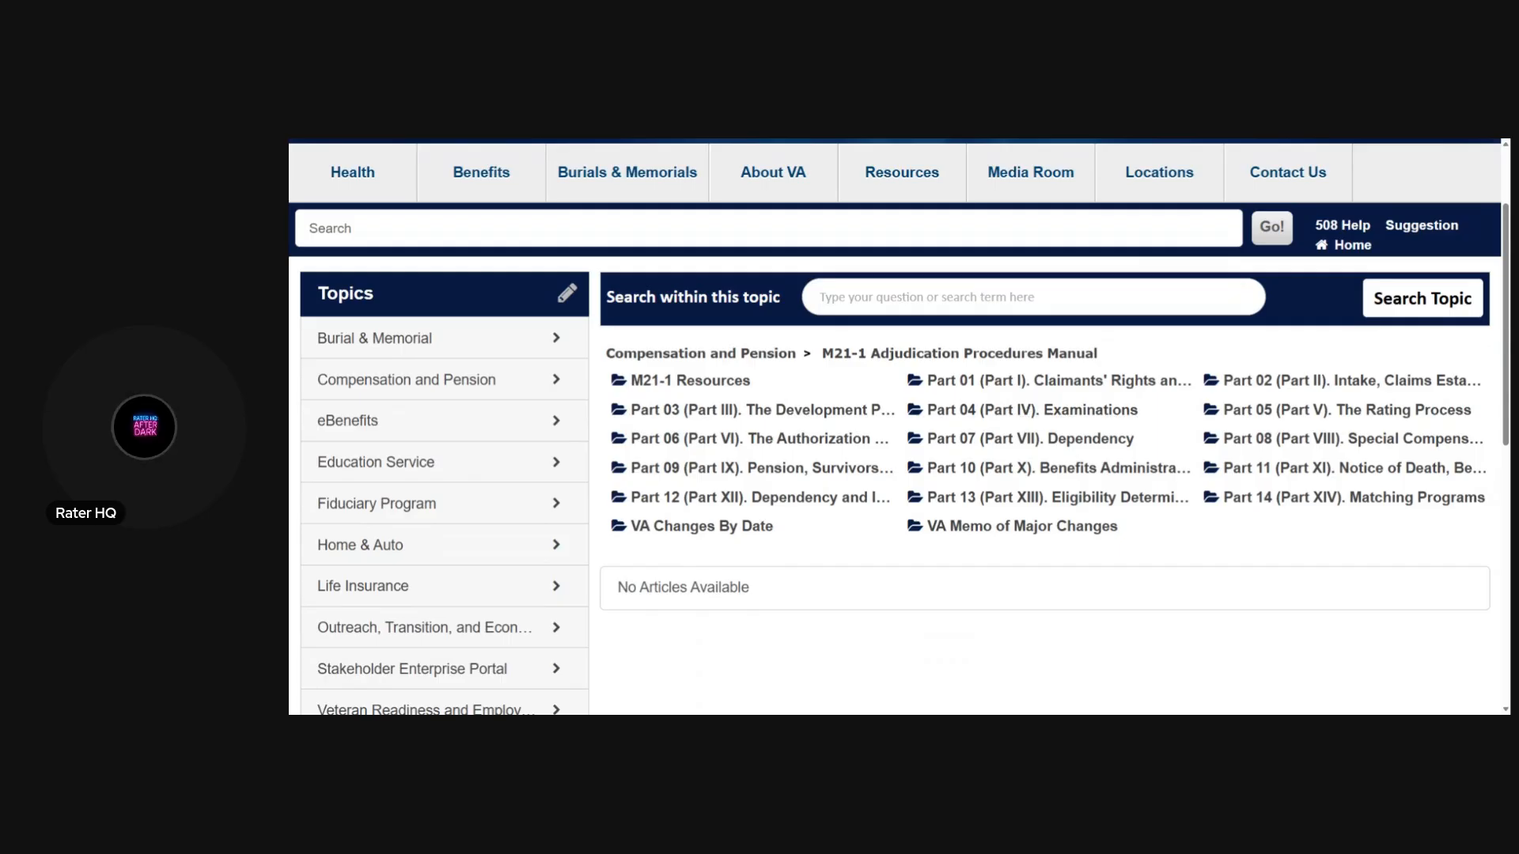
left_click(766, 227)
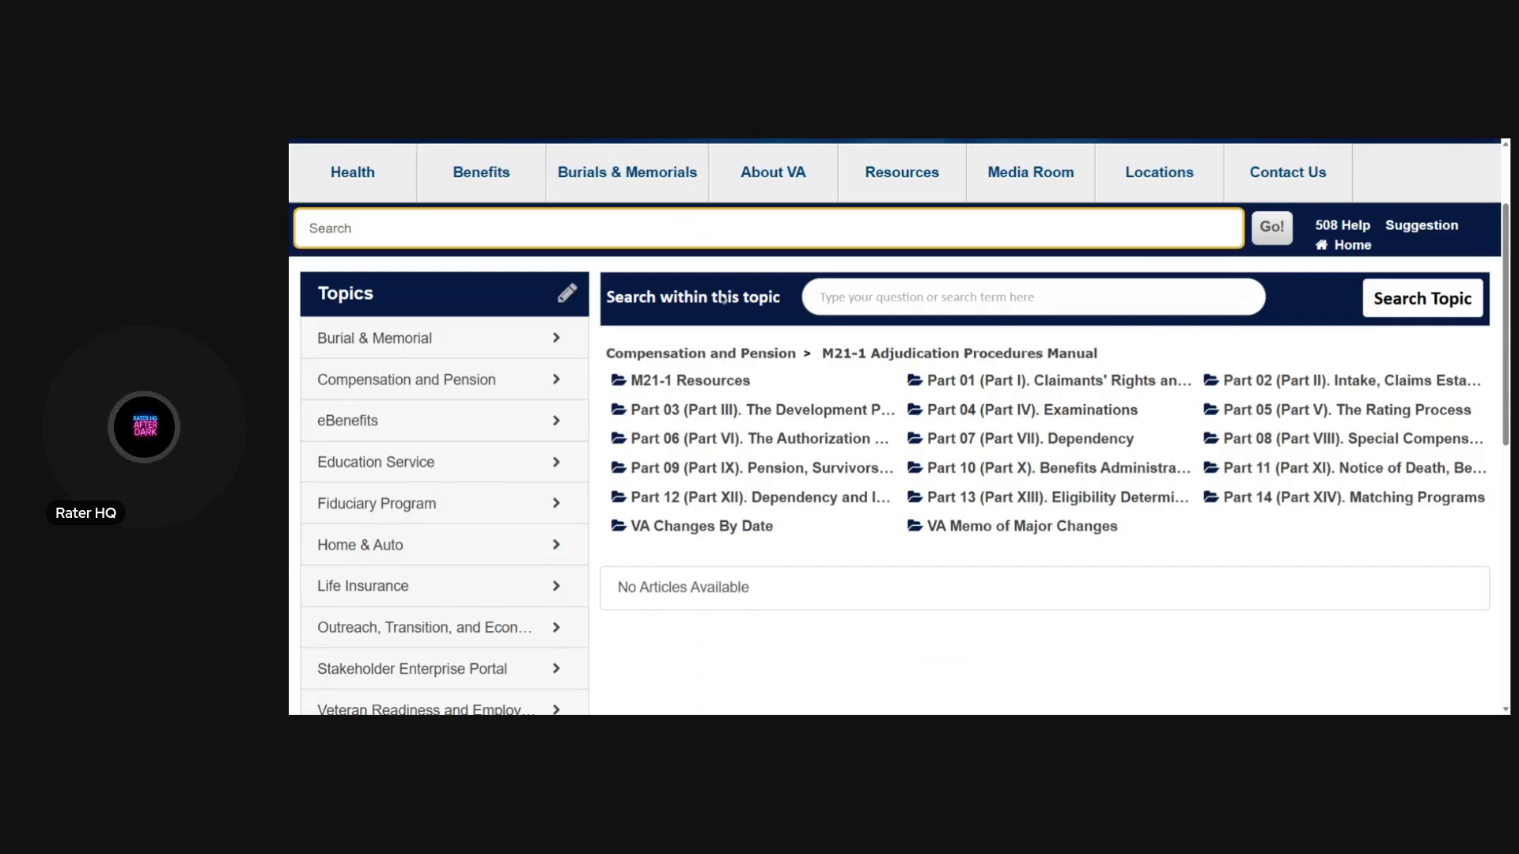
mouse_move(761, 408)
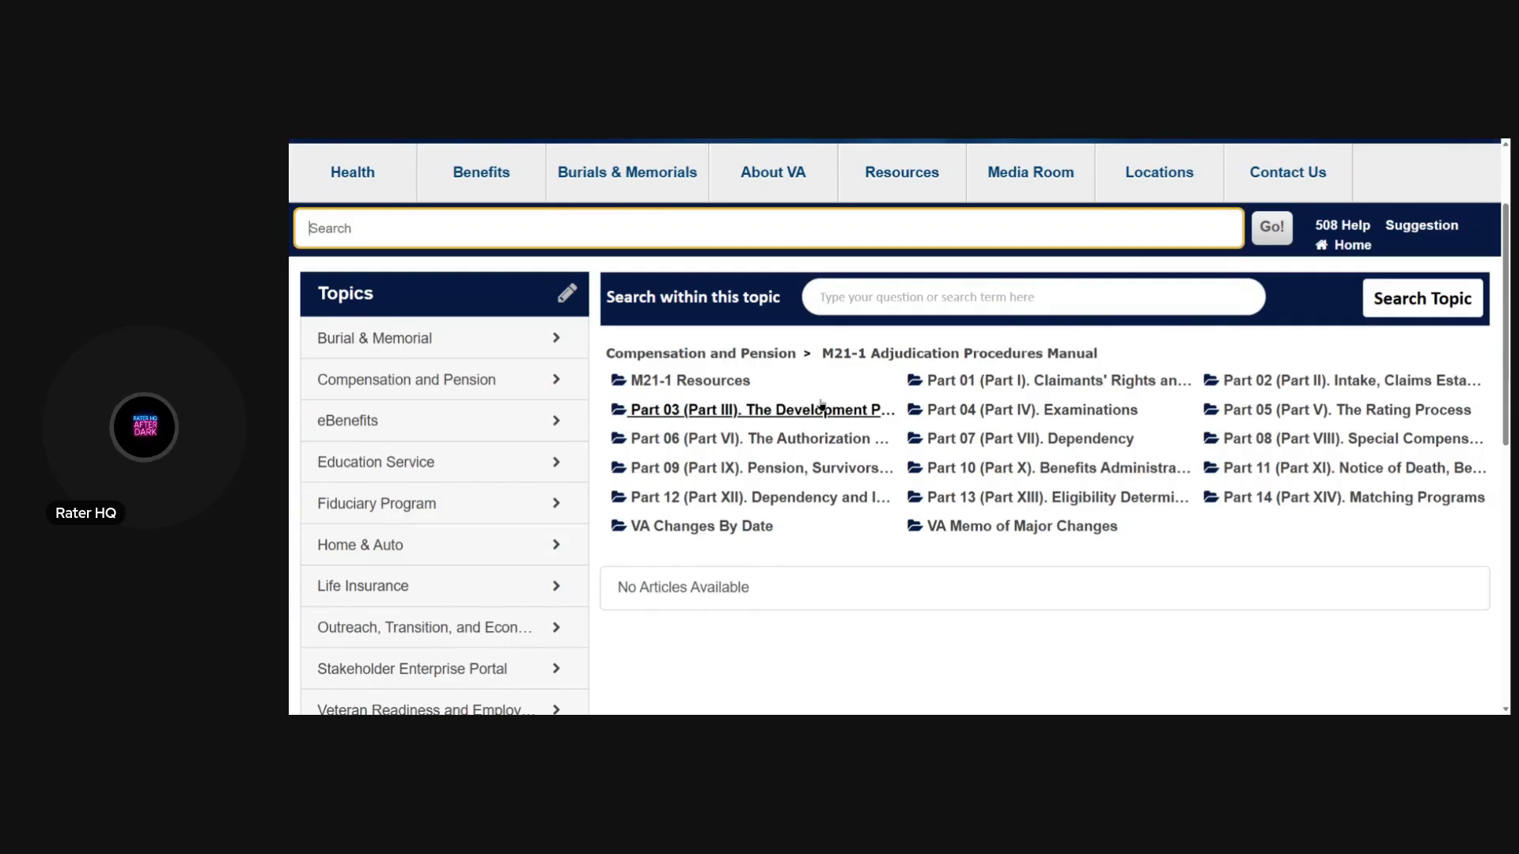
mouse_move(1031, 409)
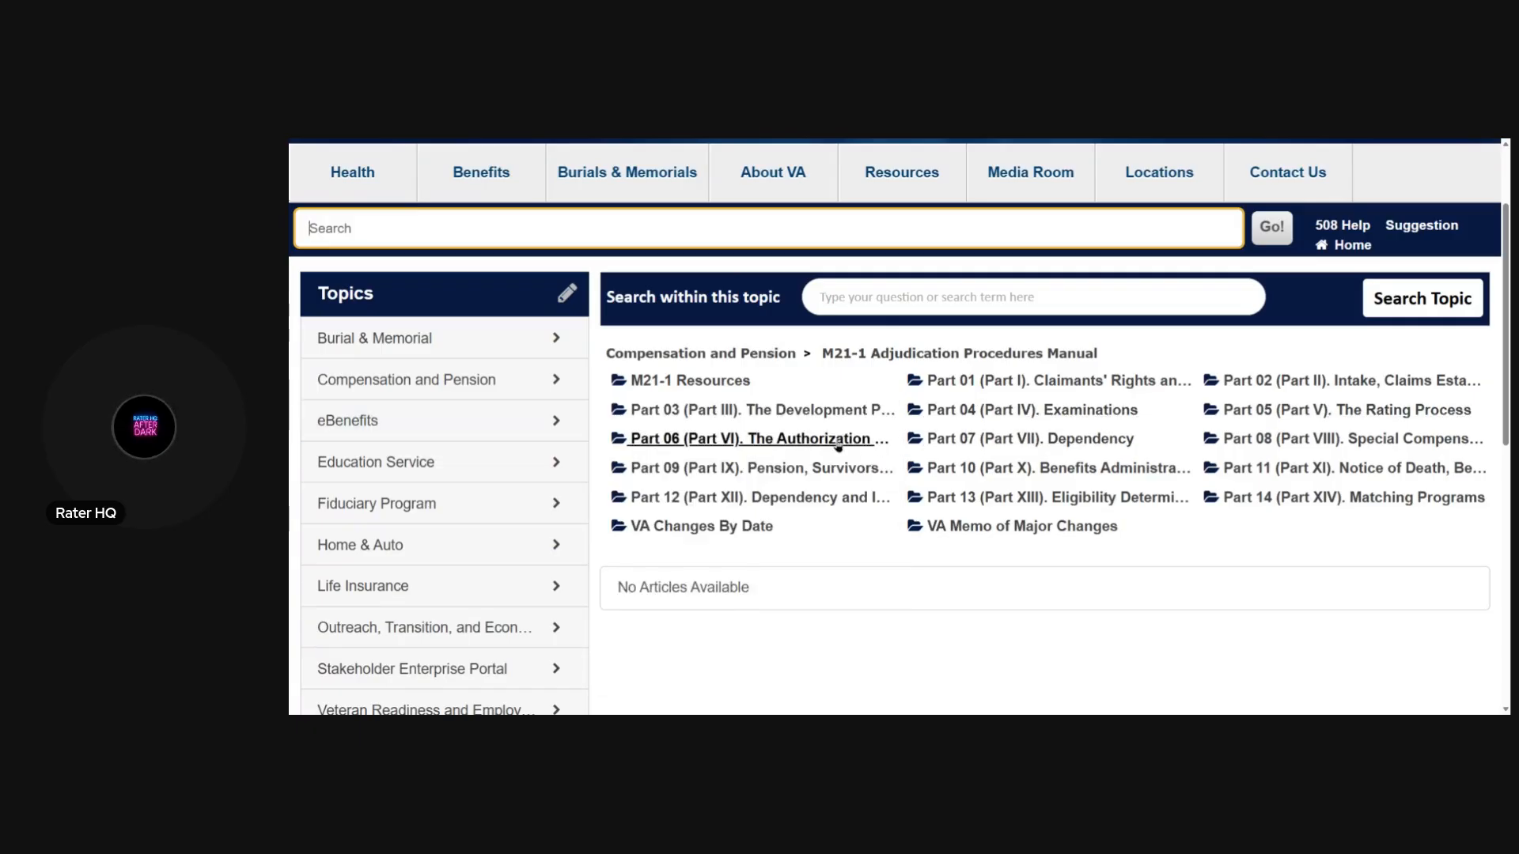
left_click(757, 408)
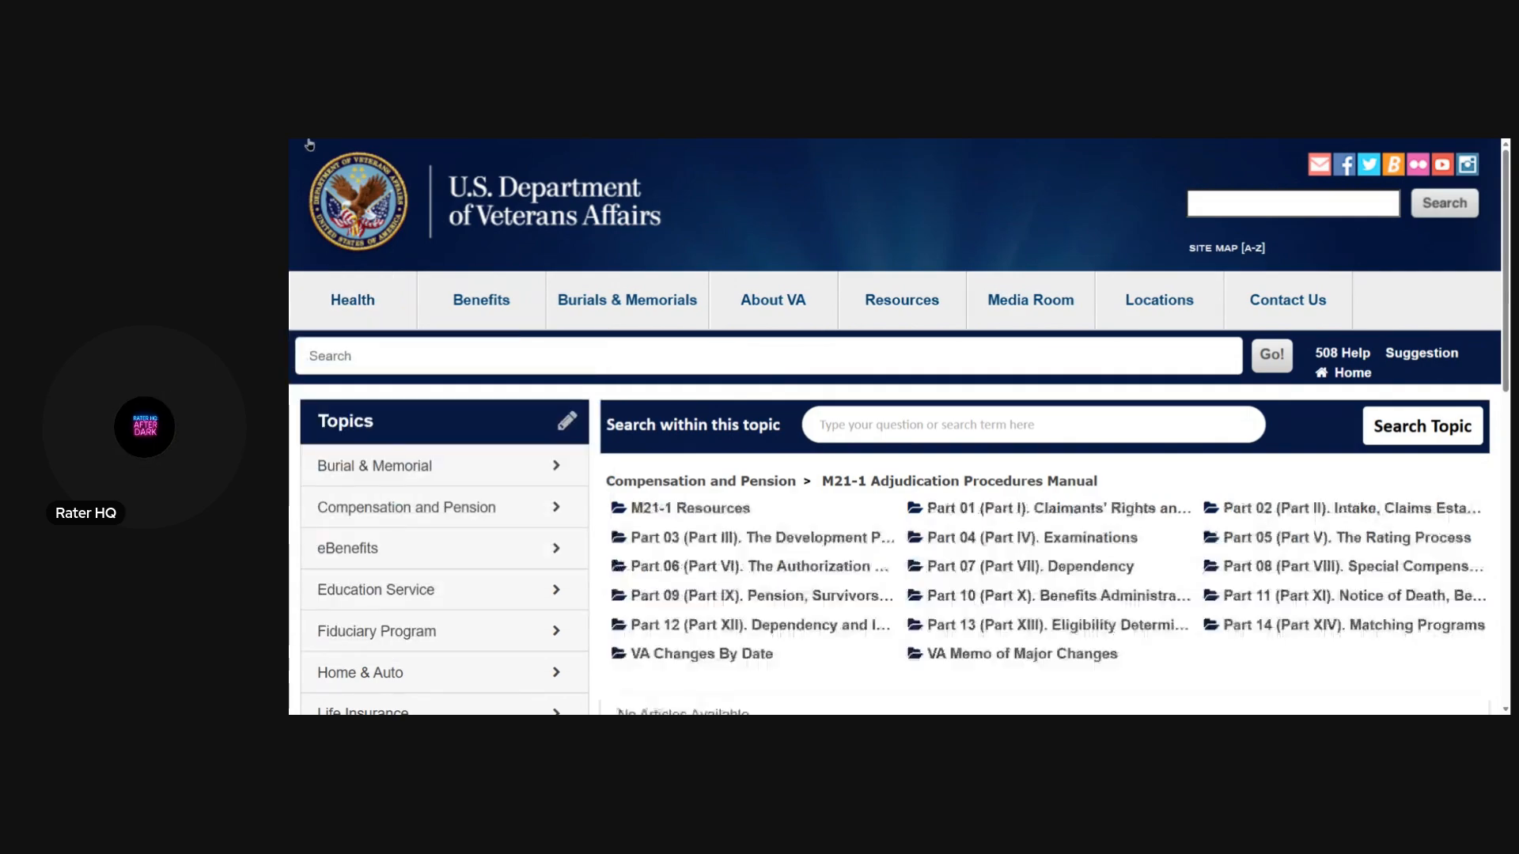
scroll("down", 3)
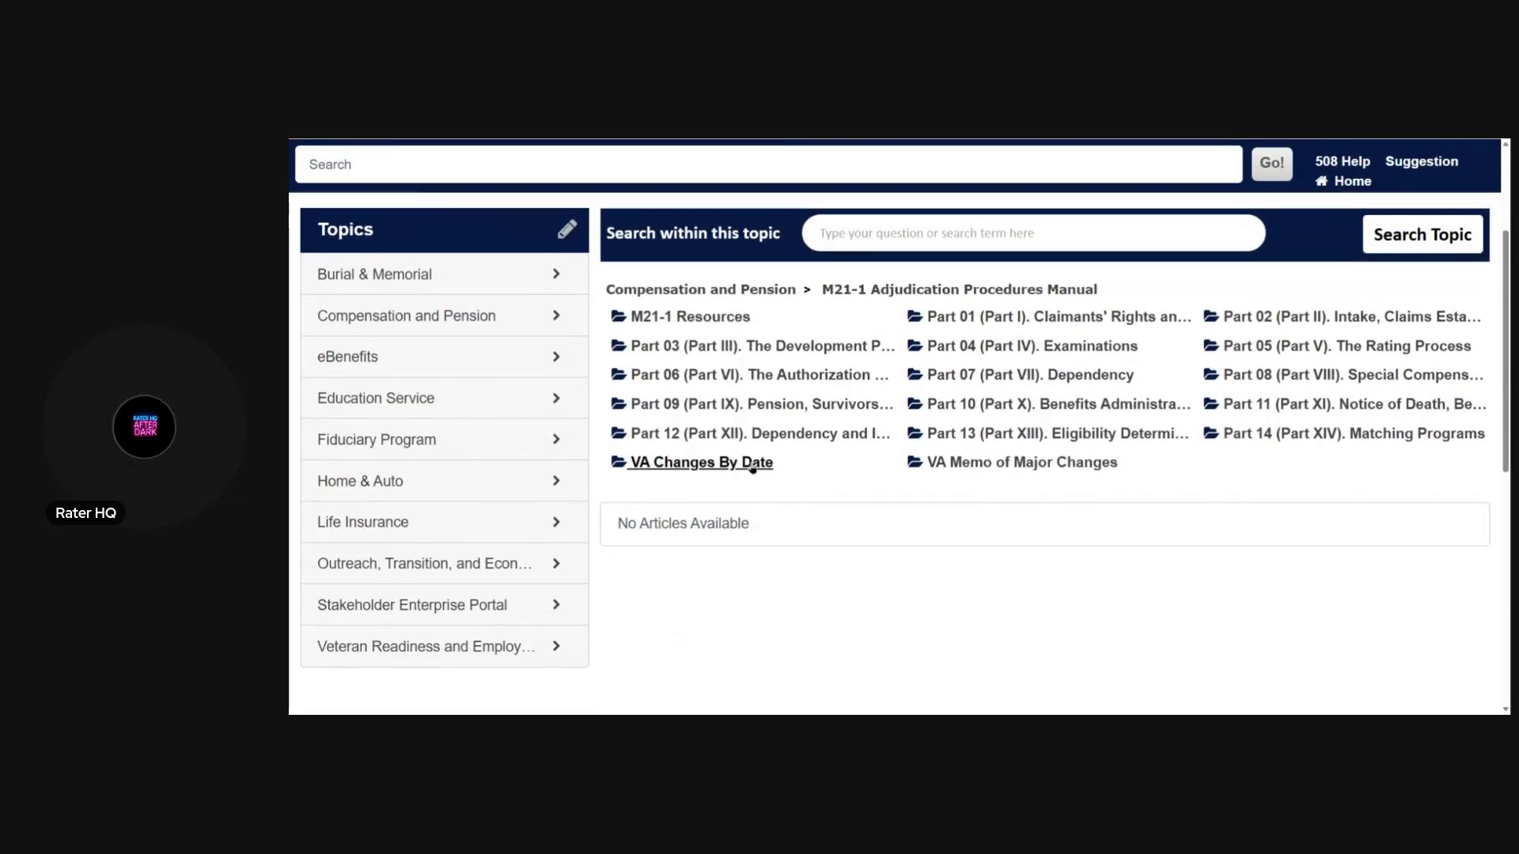
- Open the manual's Changes by Date folder and then its 2025 article
left_click(699, 462)
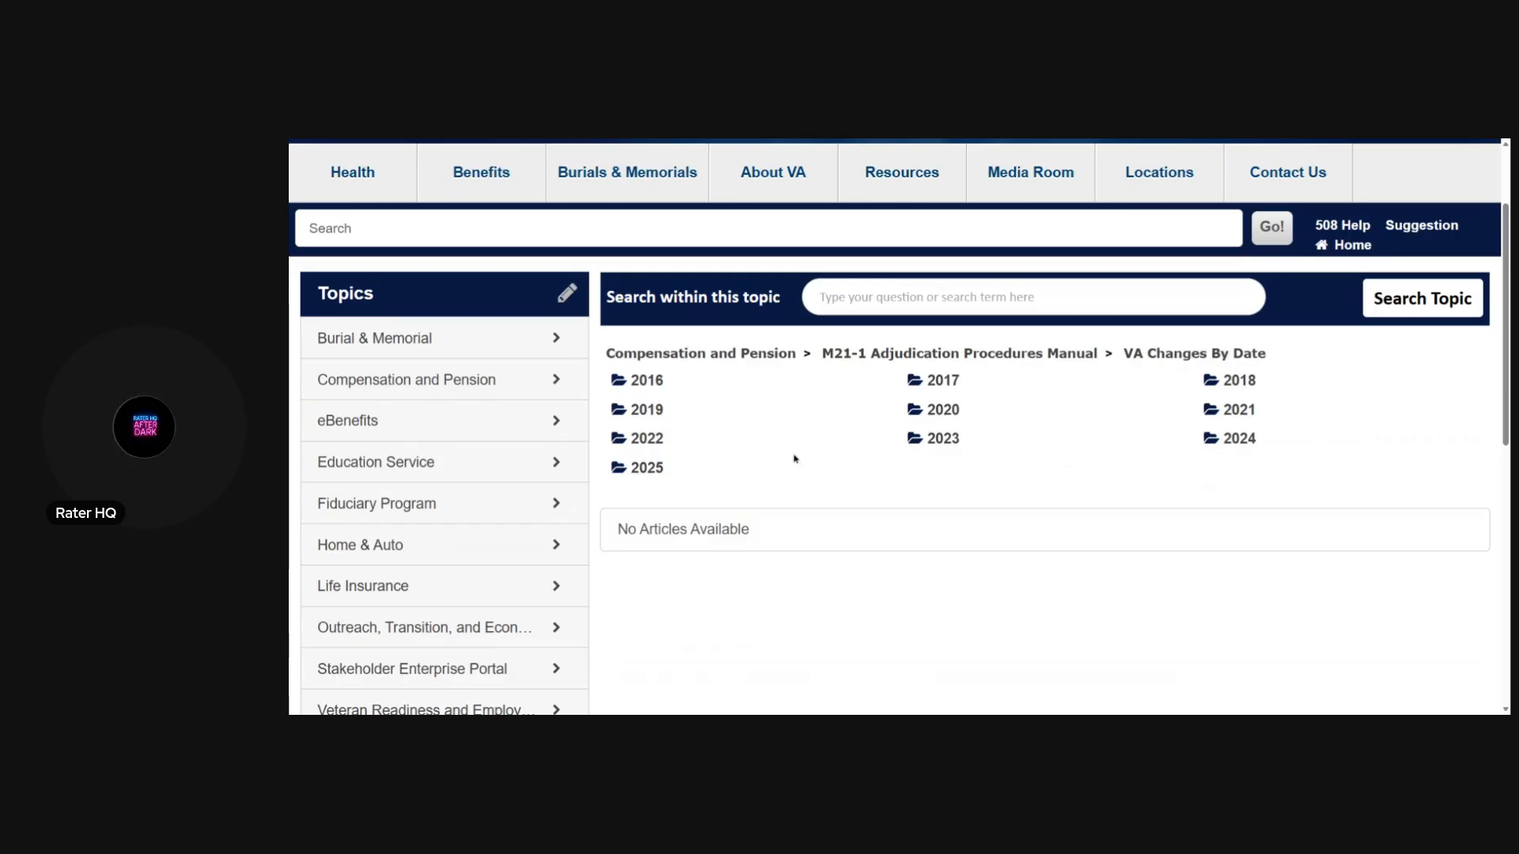
mouse_move(645, 469)
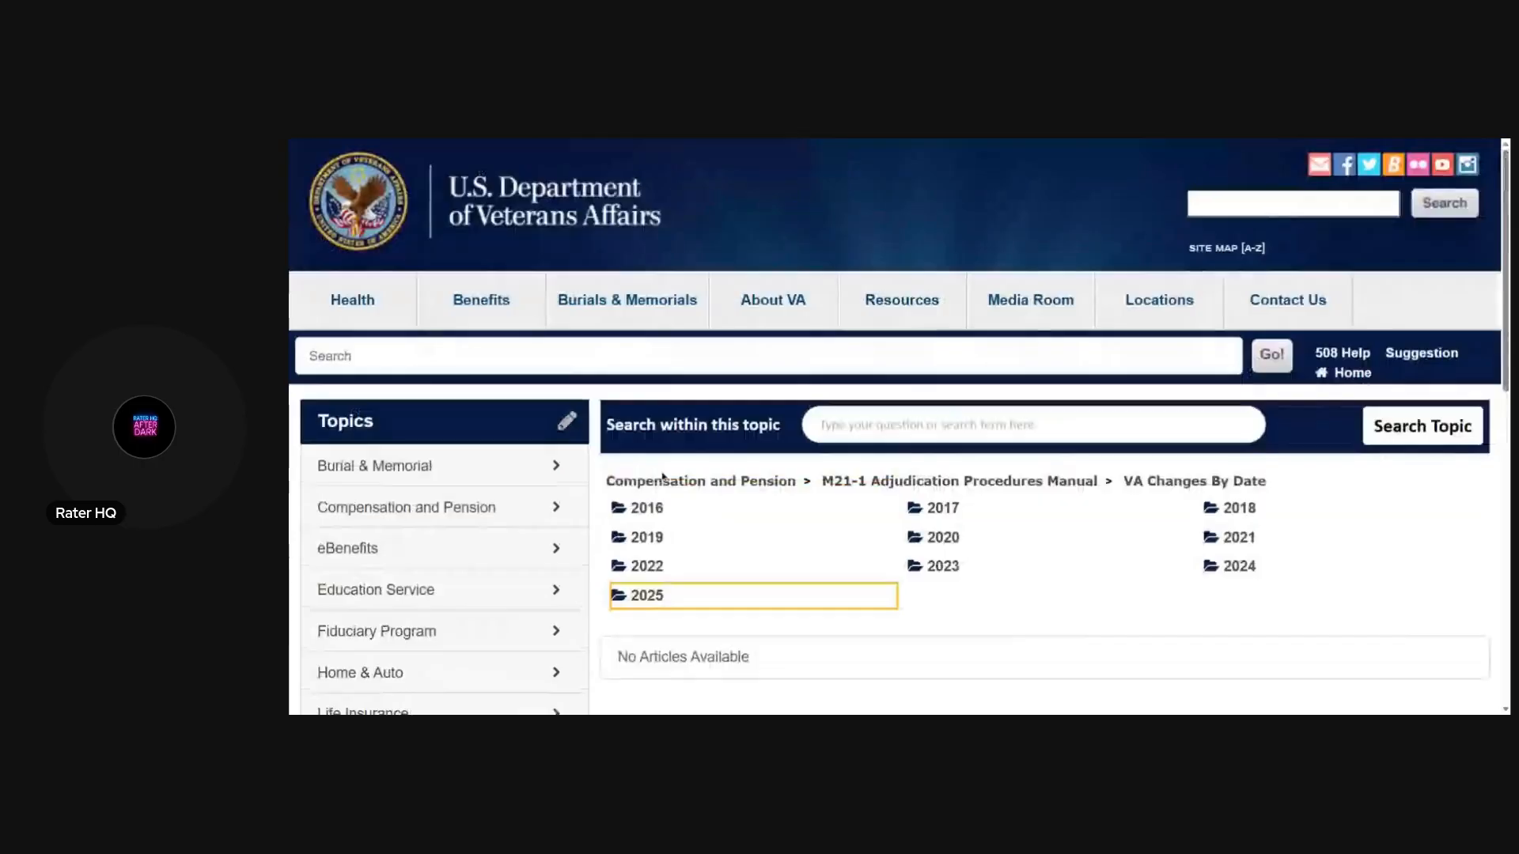
left_click(643, 595)
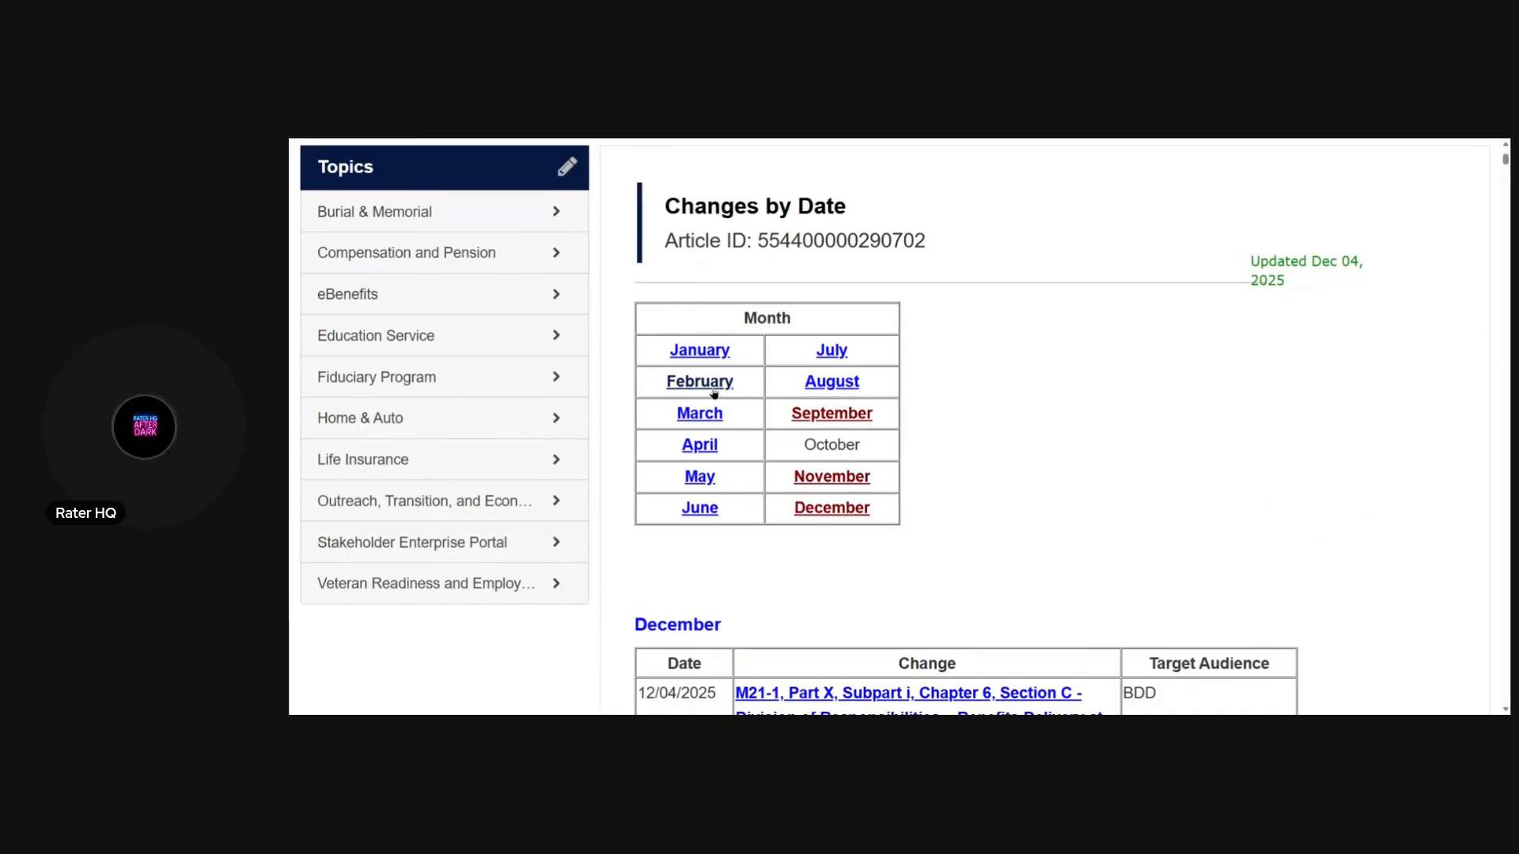
scroll("down", 3)
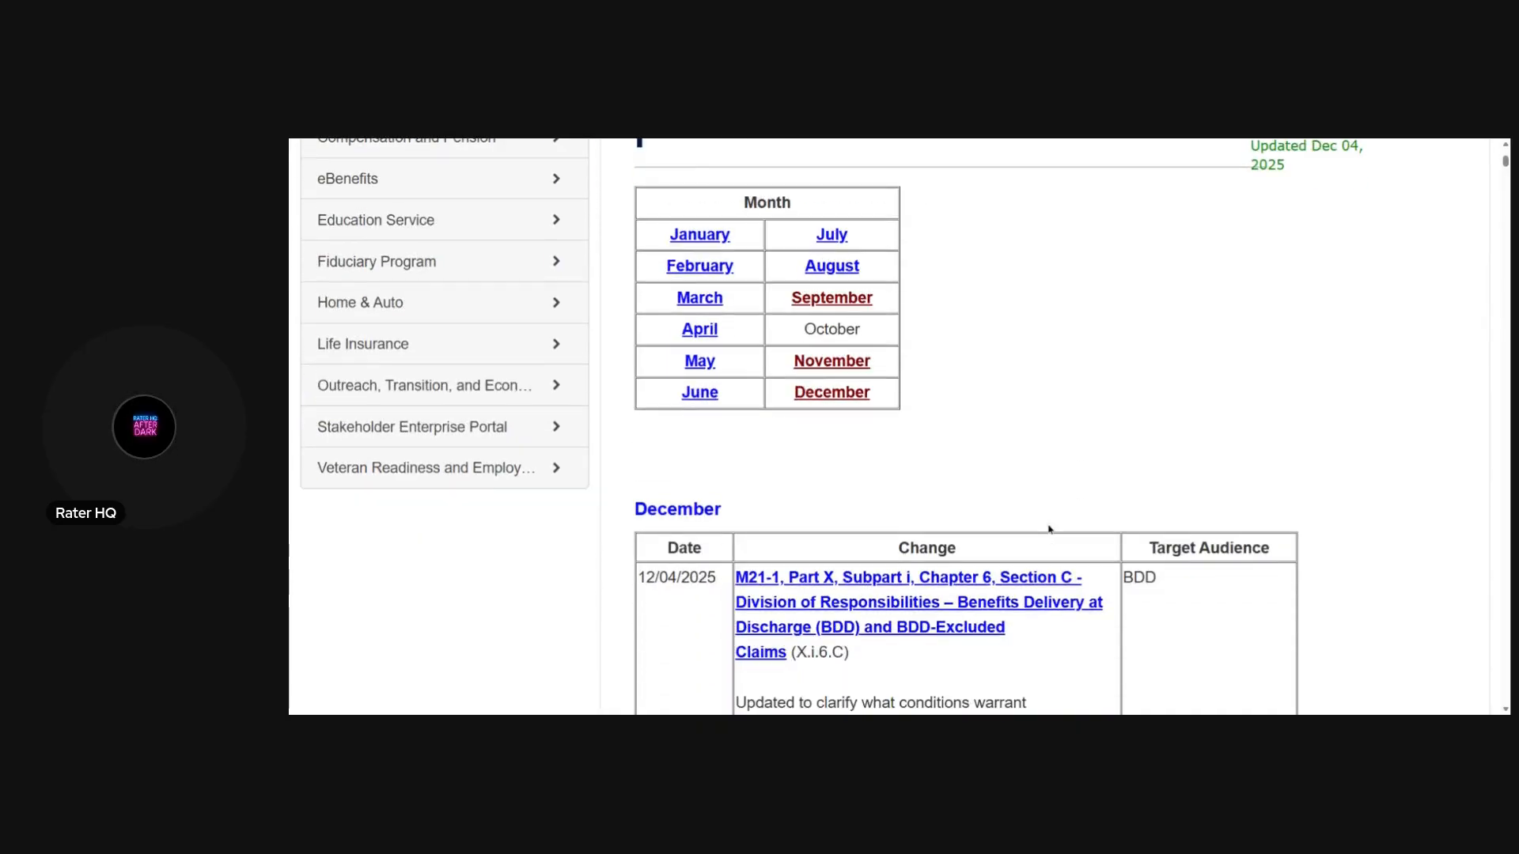
scroll("down", 3)
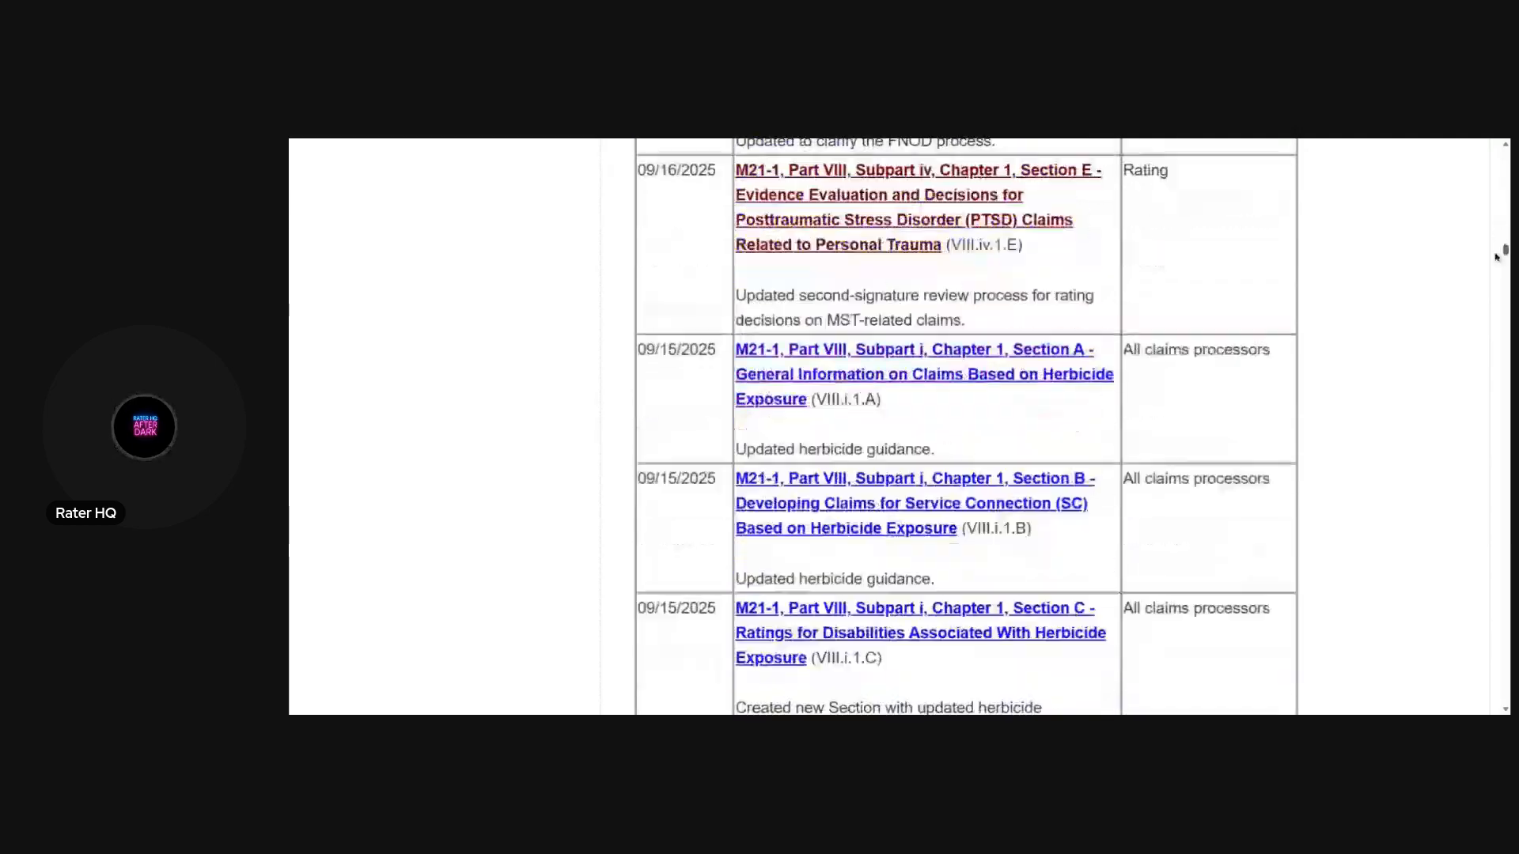
scroll("down", 3)
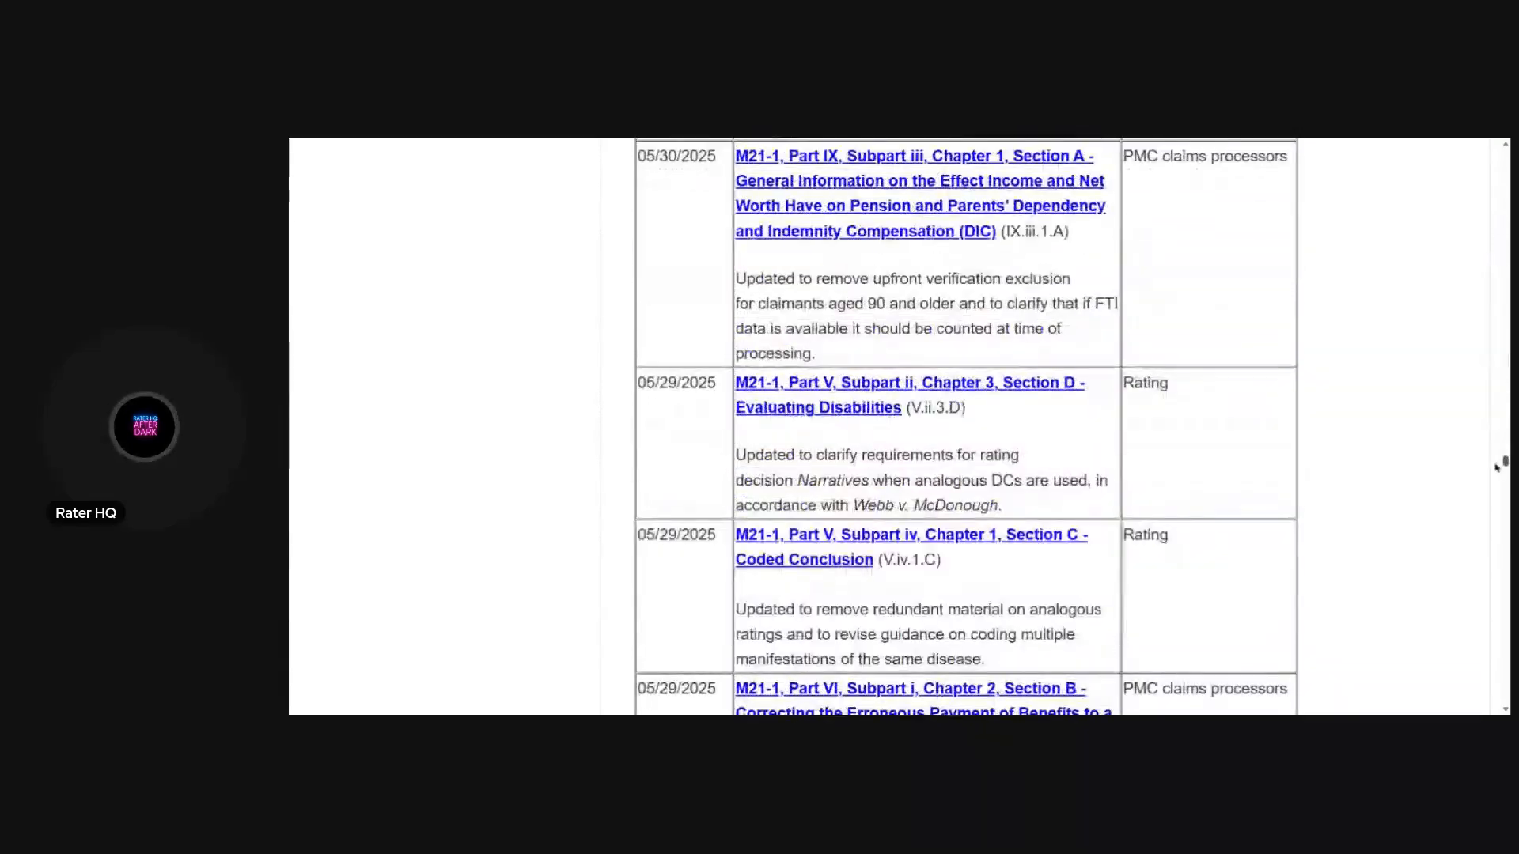
scroll("down", 3)
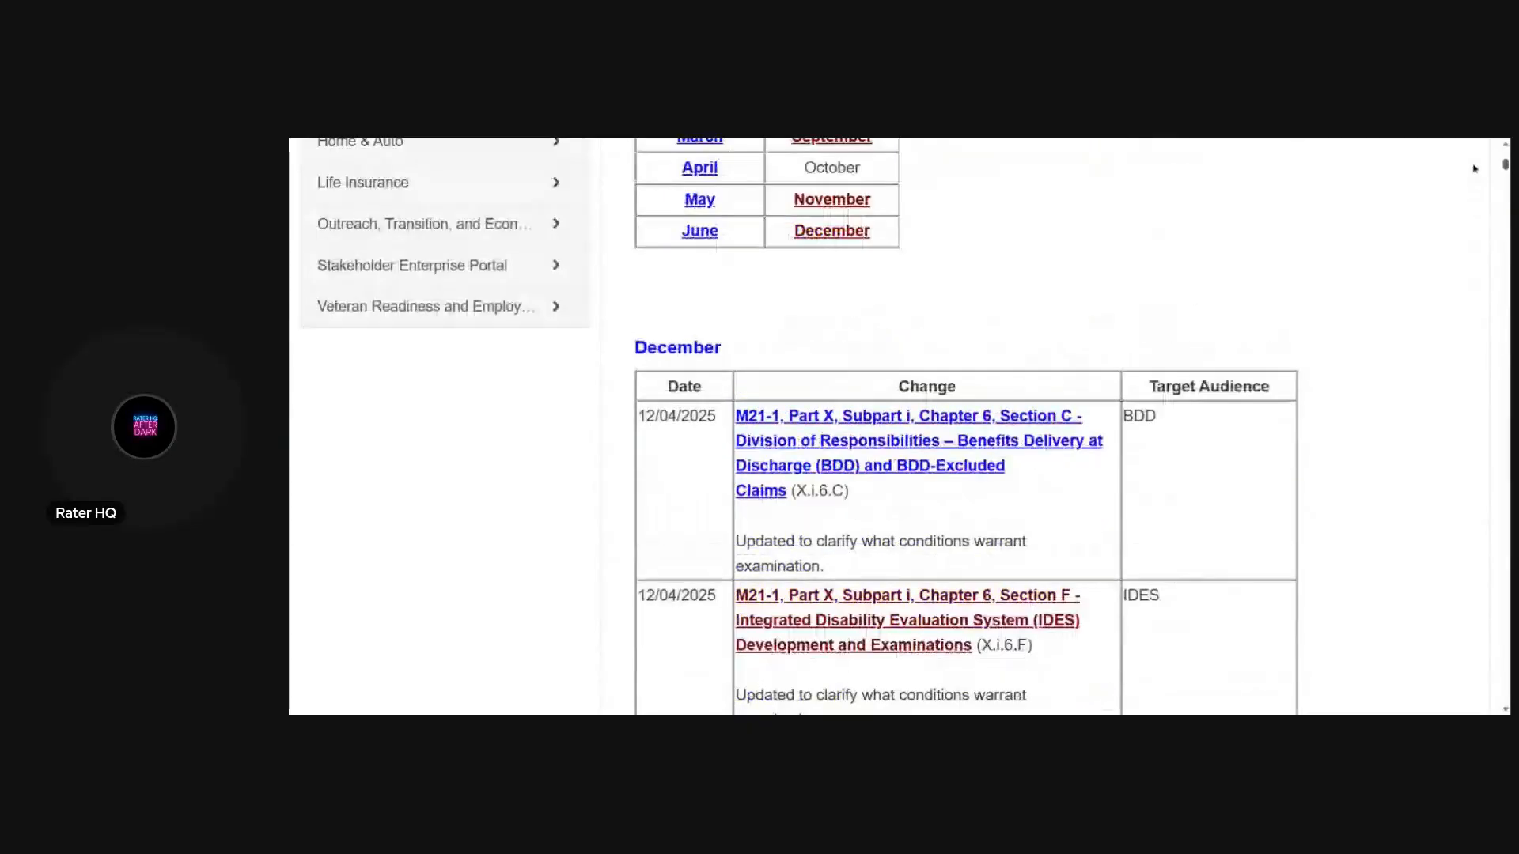
- Scroll the 2025 changes table down to the 12/04/2025 entries for Part III, Subpart i, Chapter 2, Section B
scroll("down", 3)
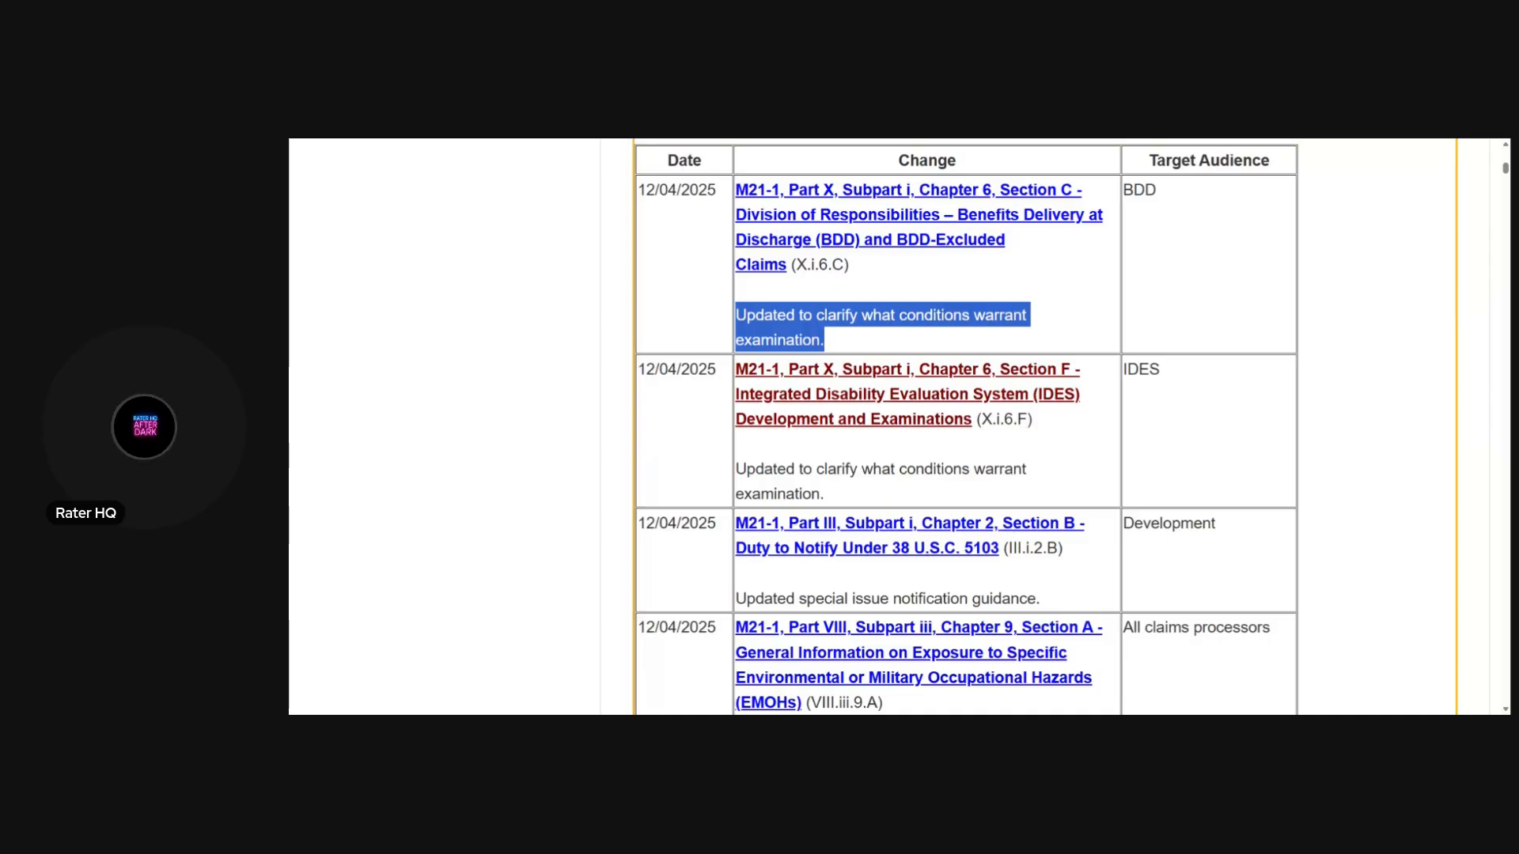
mouse_move(827, 340)
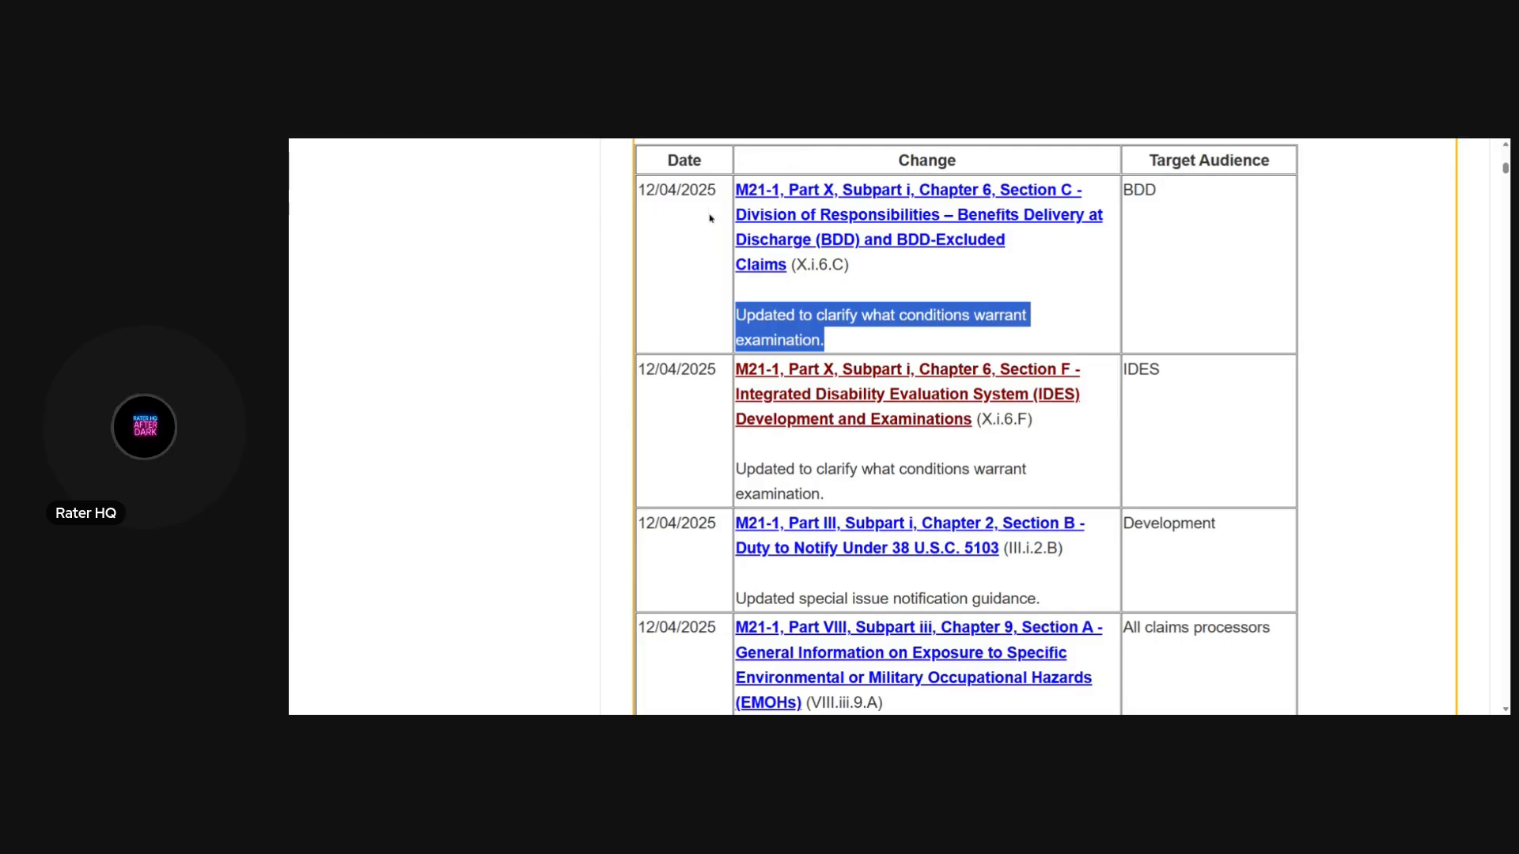
mouse_move(1152, 499)
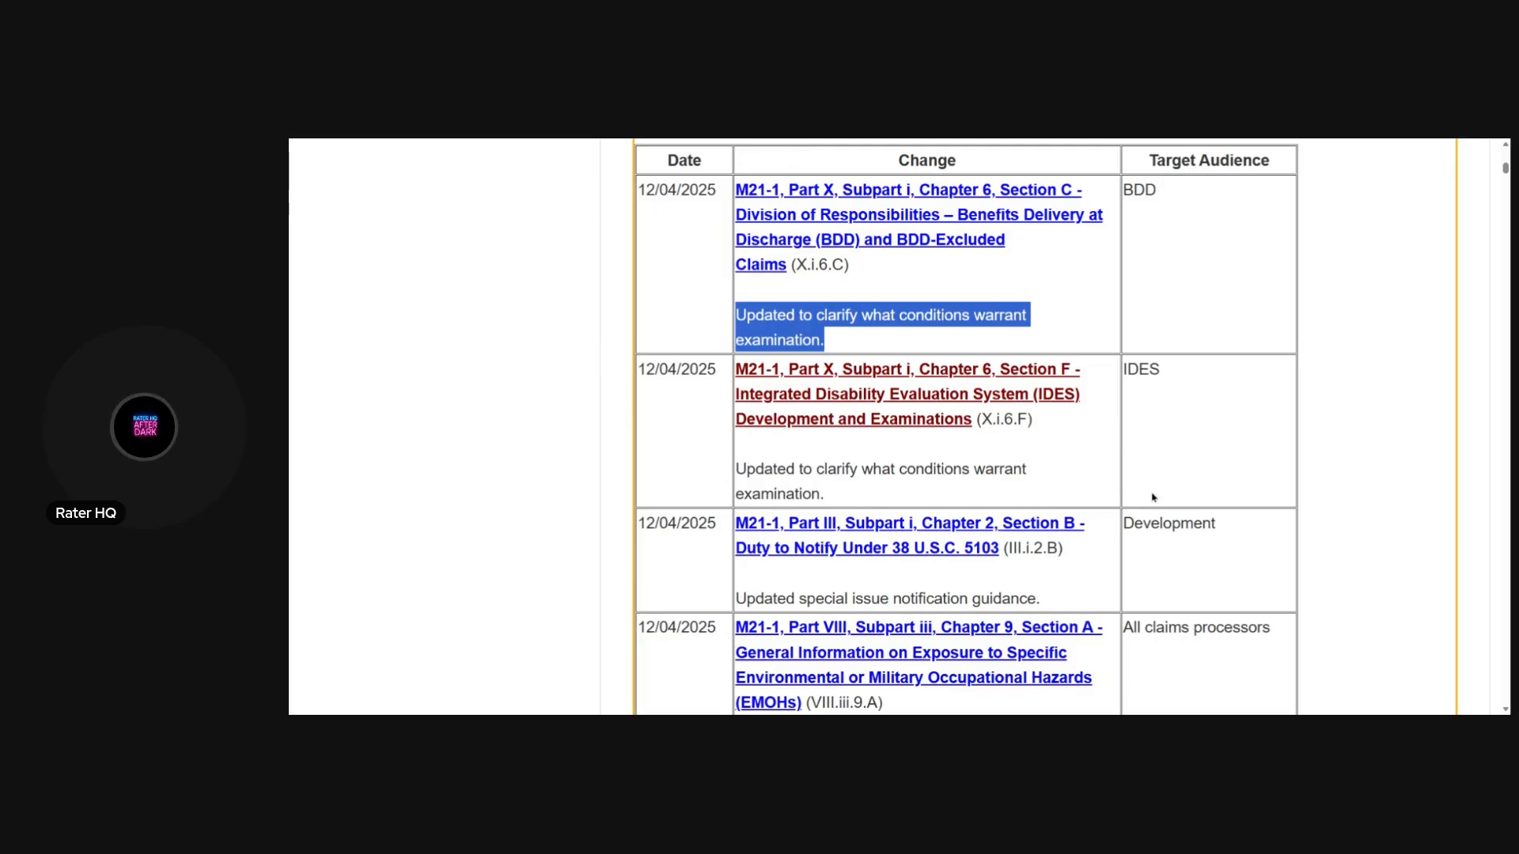
mouse_move(1160, 327)
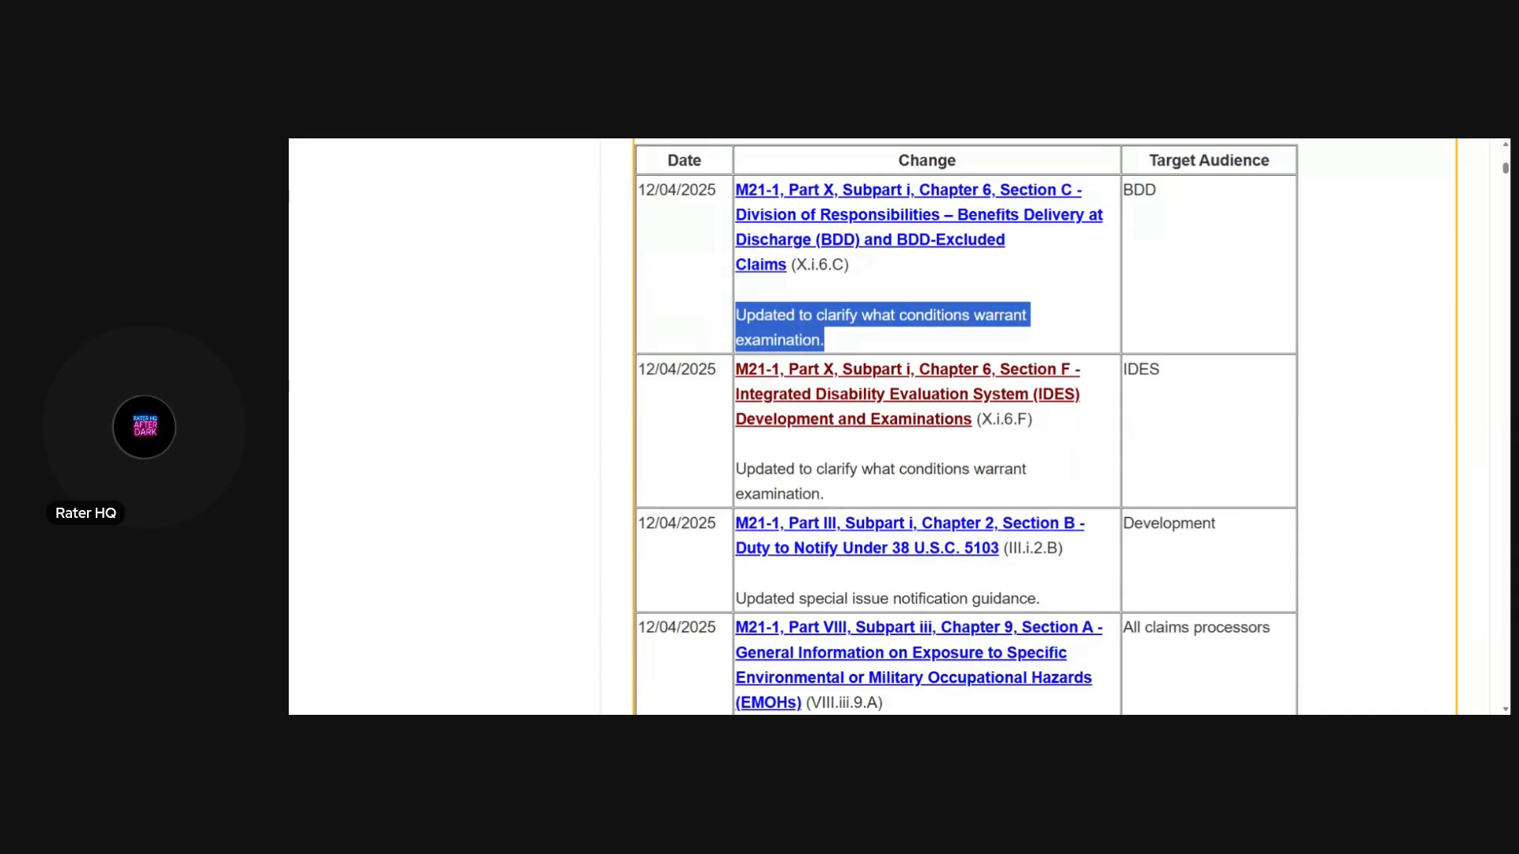
mouse_move(741, 448)
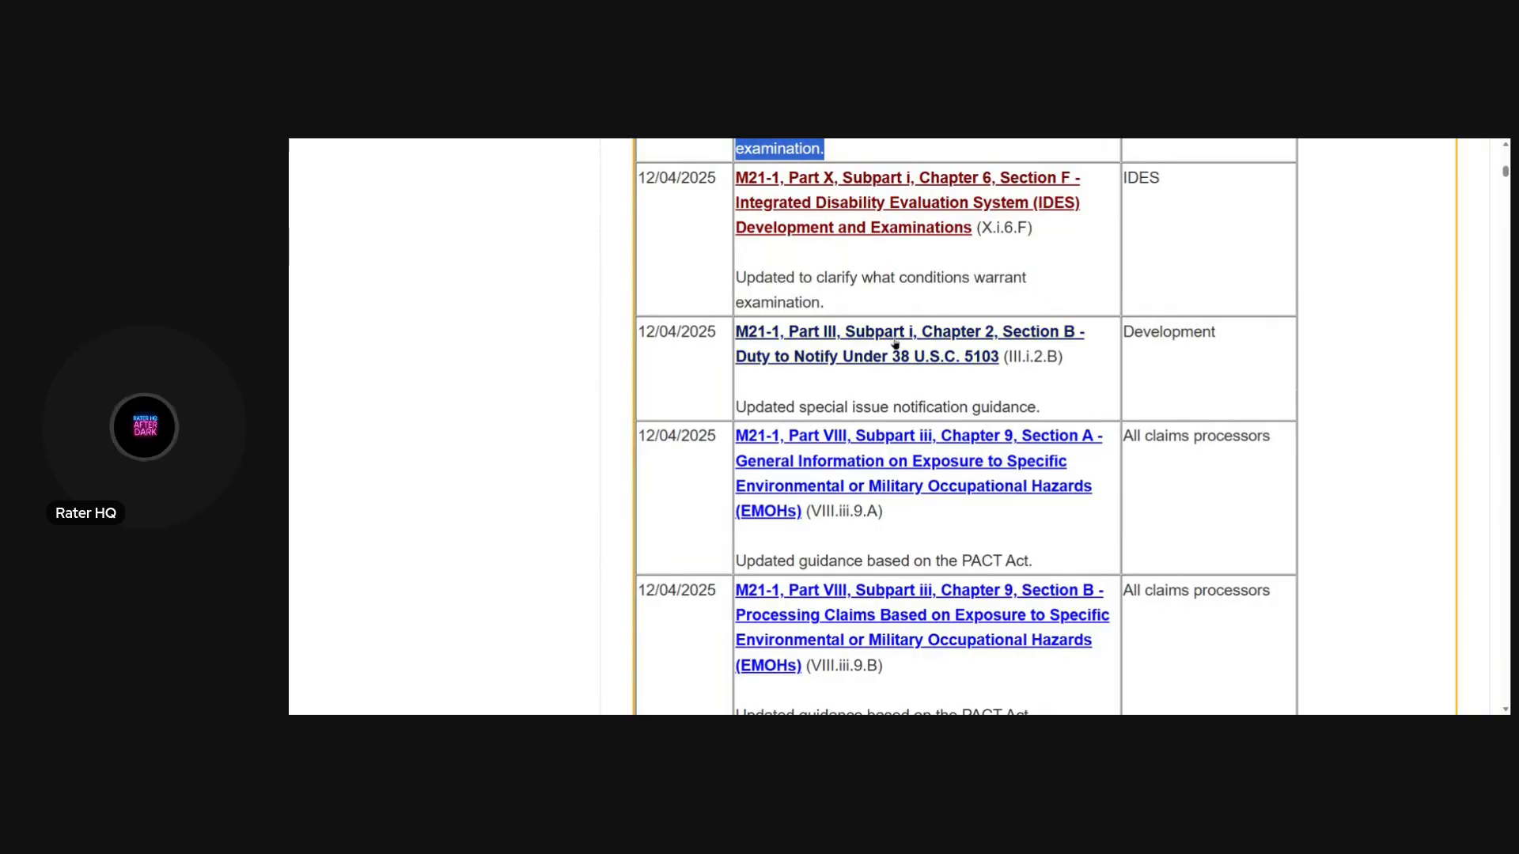
- Open the Section B Duty to Notify article and highlight its sentence on historical Section 5103 notice
left_click(909, 343)
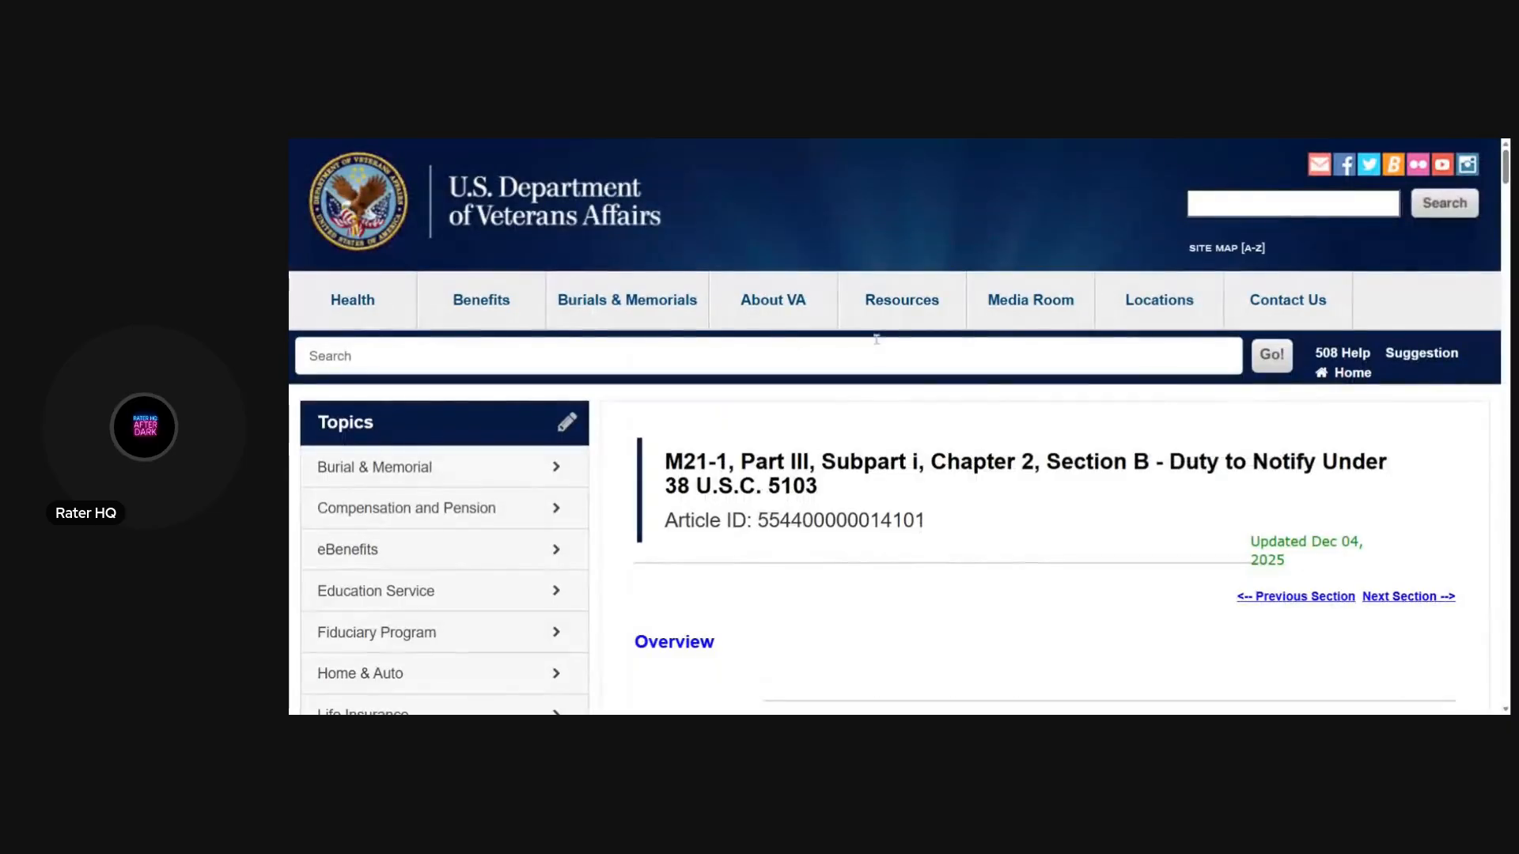
scroll("down", 3)
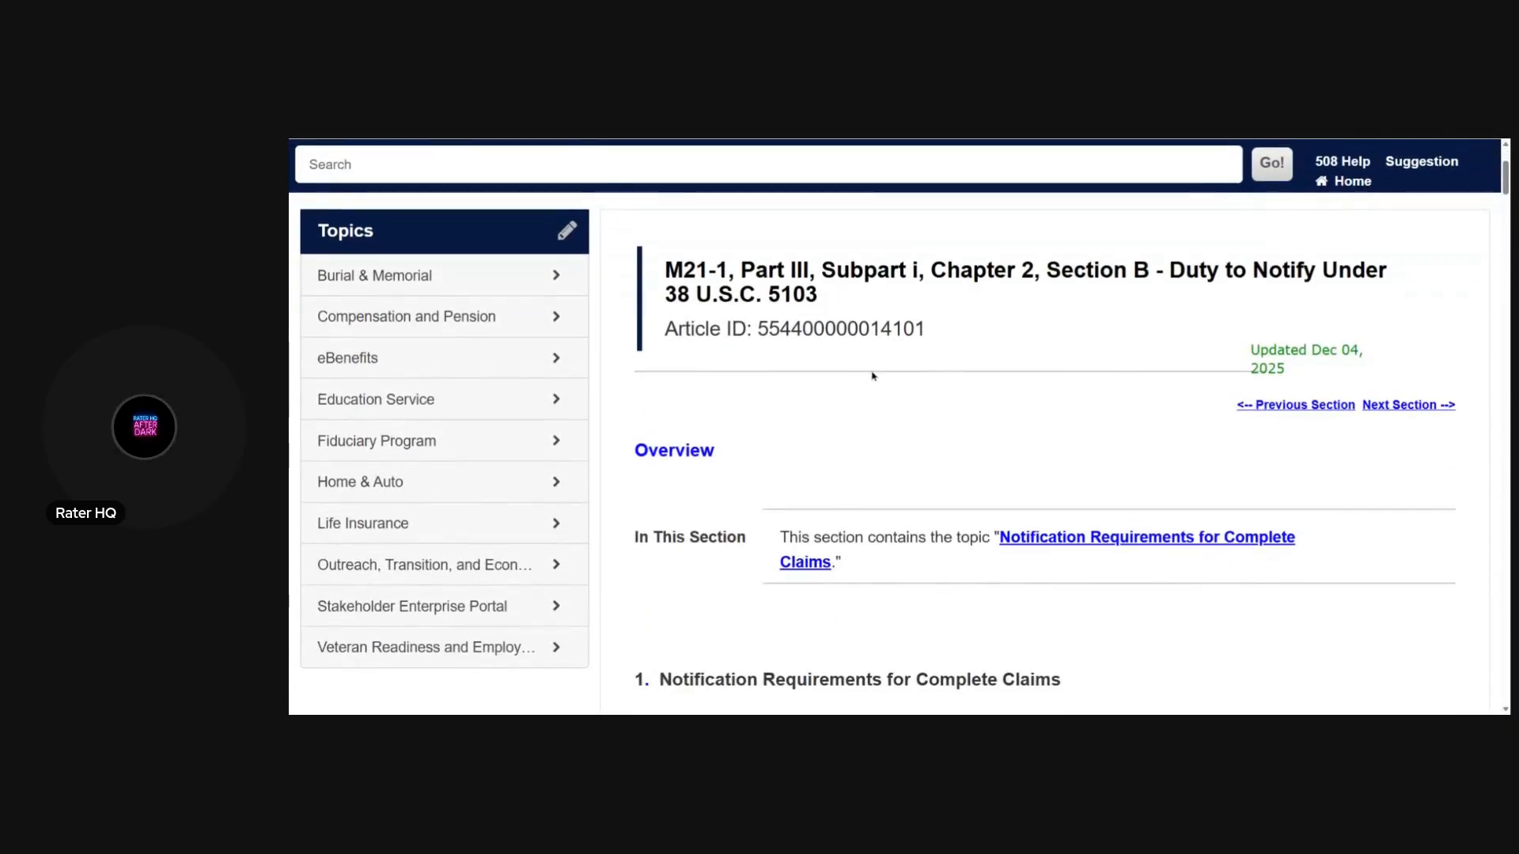
scroll("down", 3)
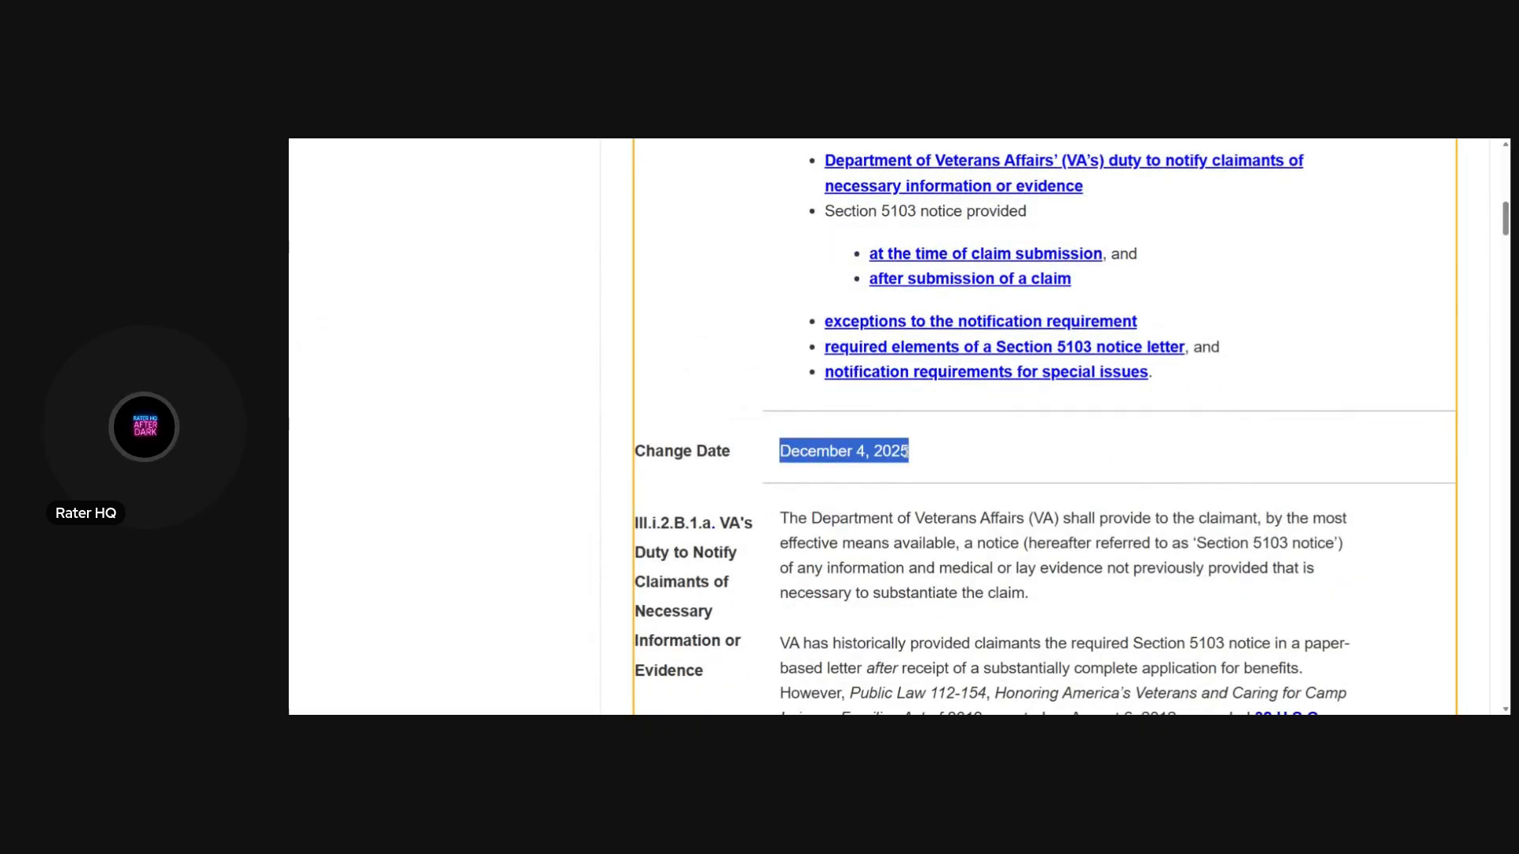
scroll("down", 3)
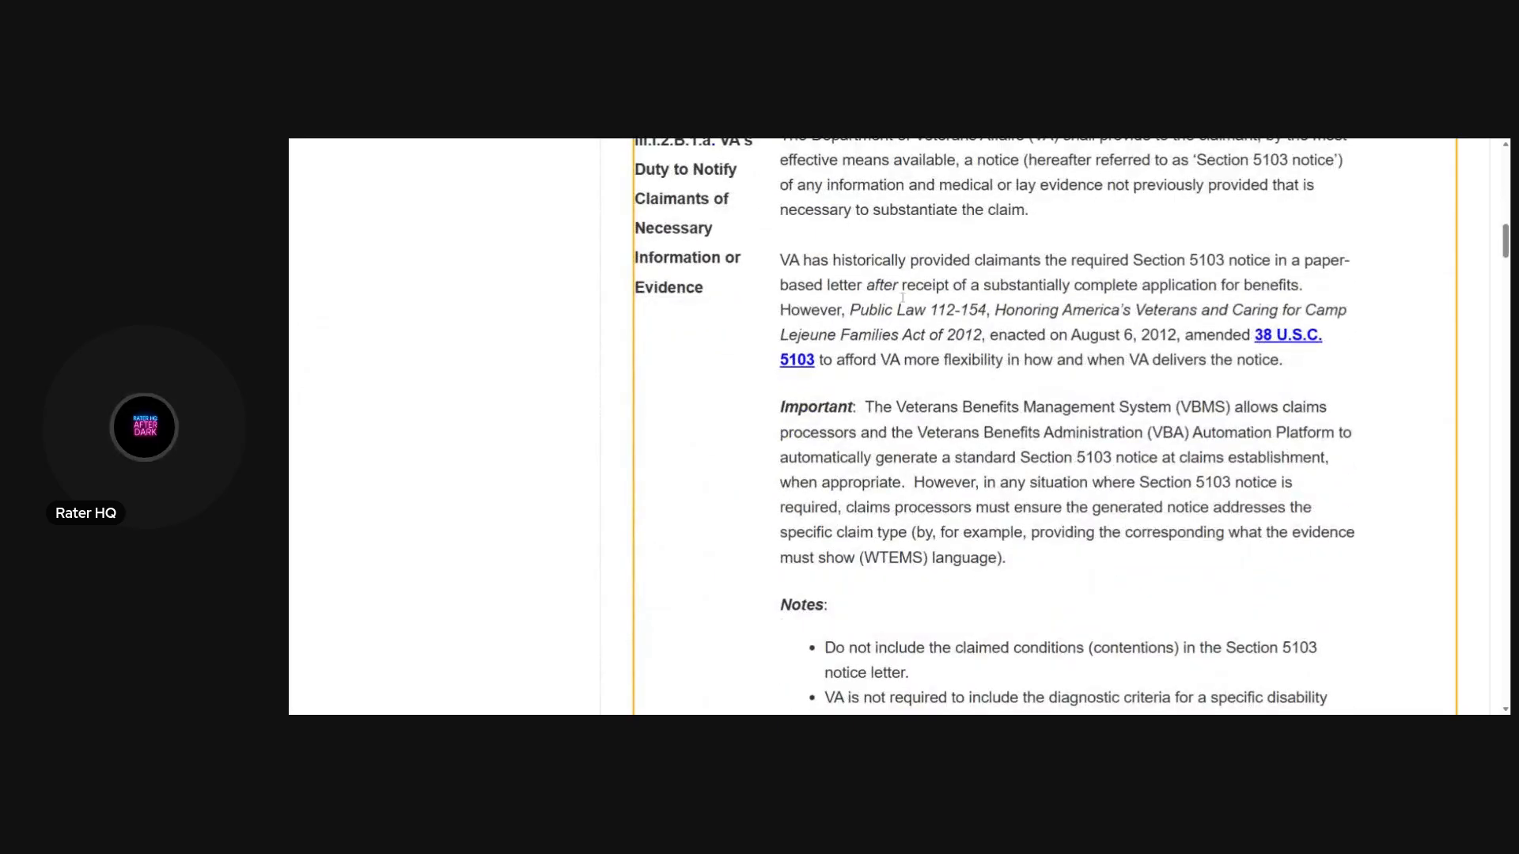
left_click_drag(780, 259, 1283, 260)
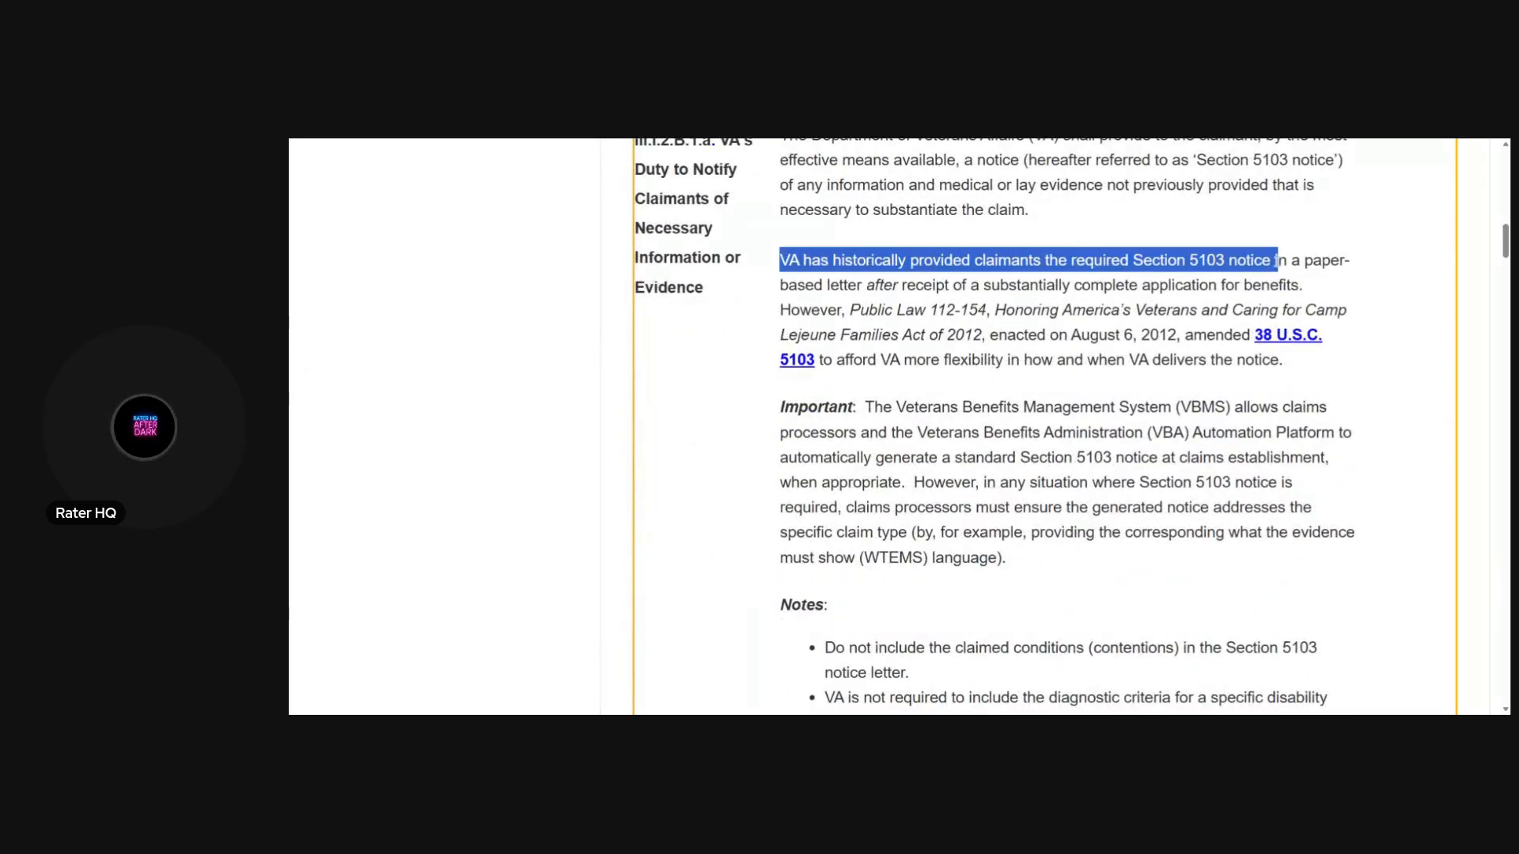
- Scroll through the article's topics down to its transmittal sheets and historical versions
scroll("down", 3)
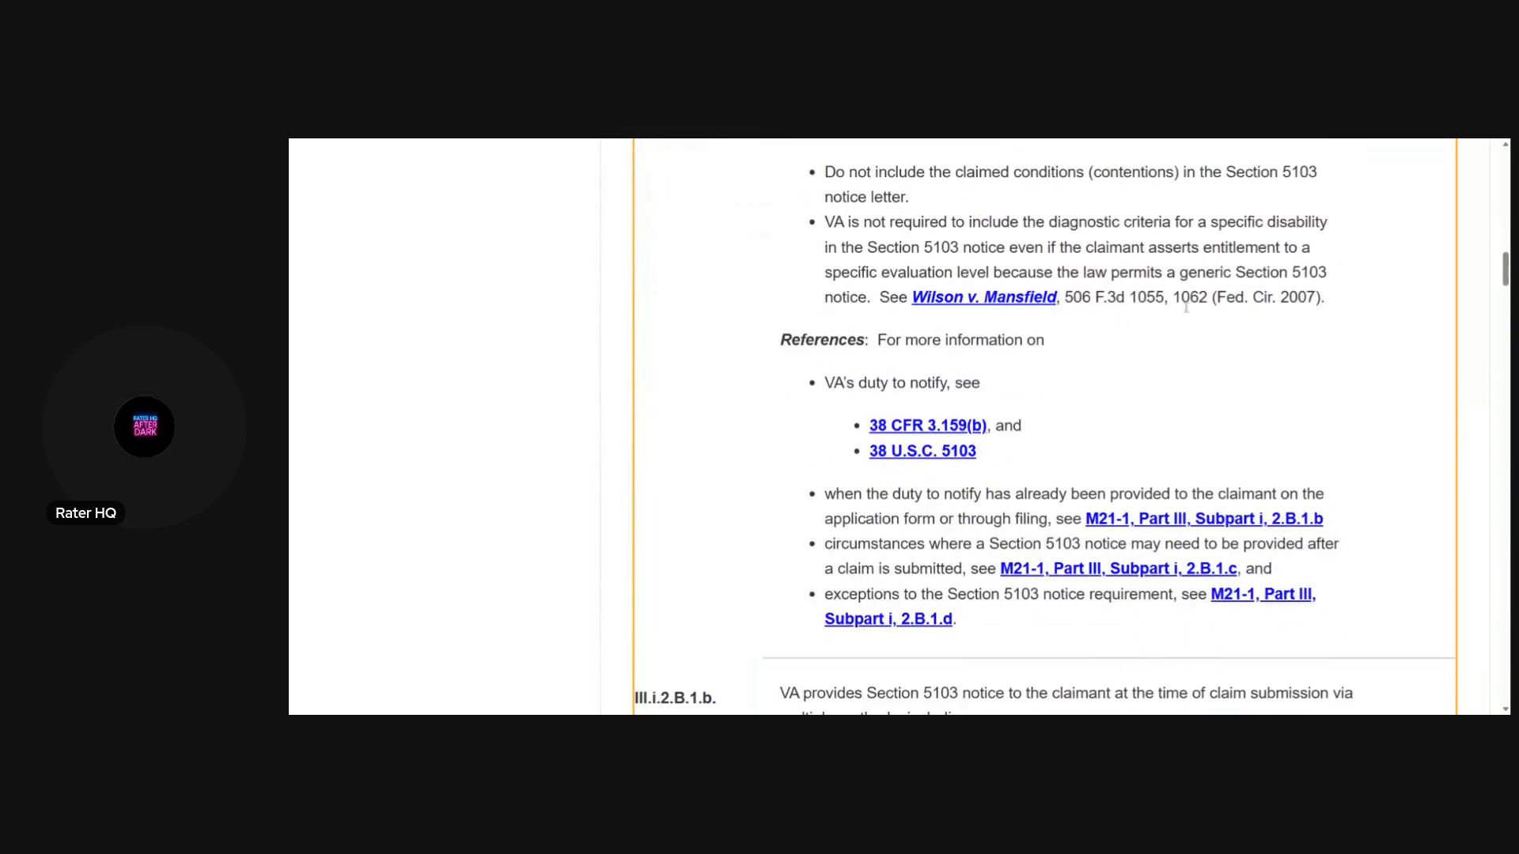
scroll("down", 3)
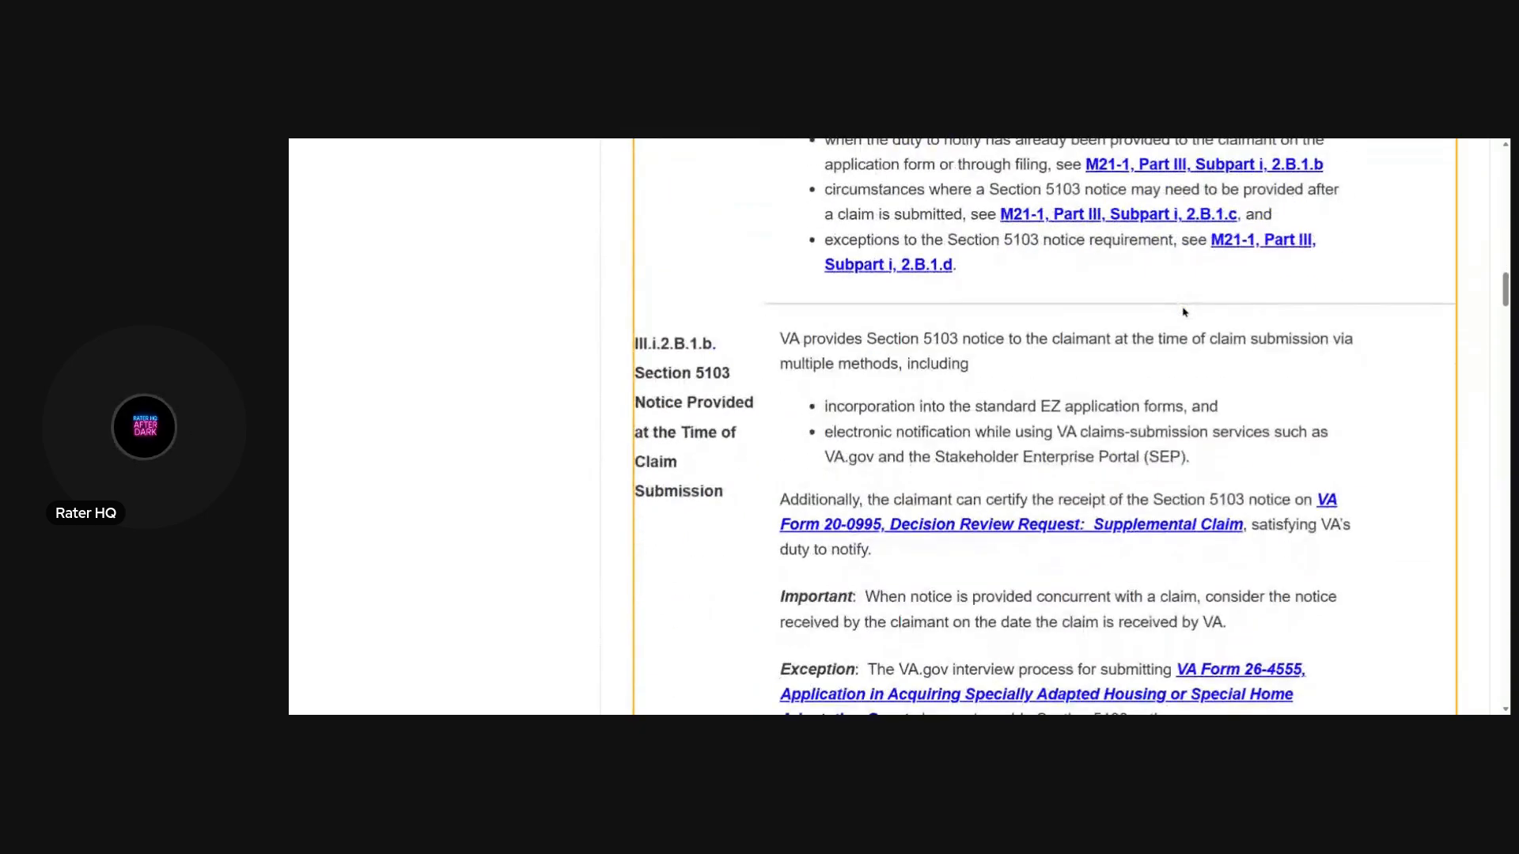
scroll("down", 3)
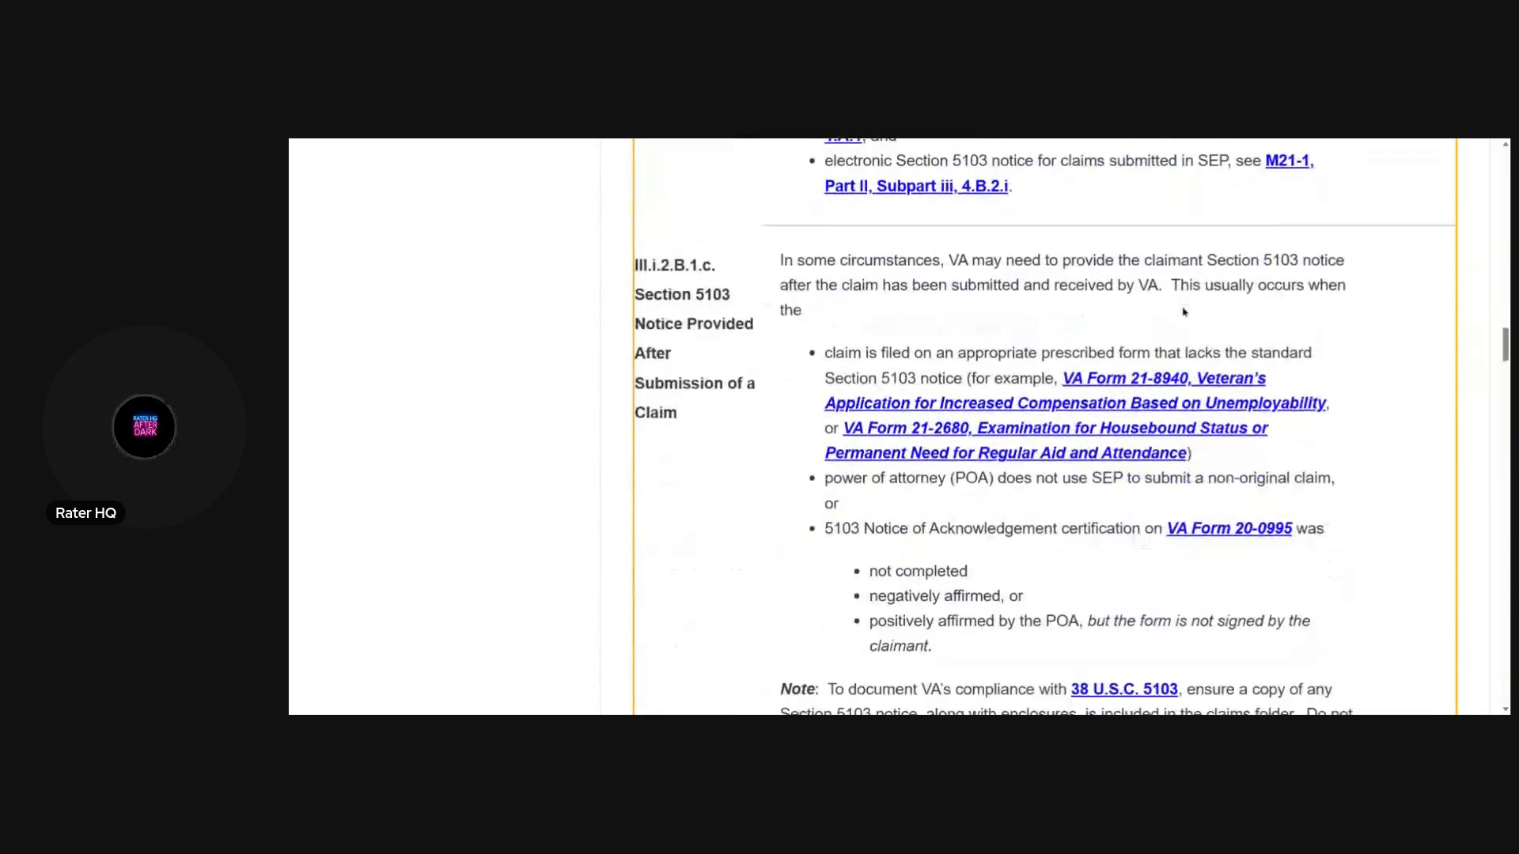
scroll("down", 3)
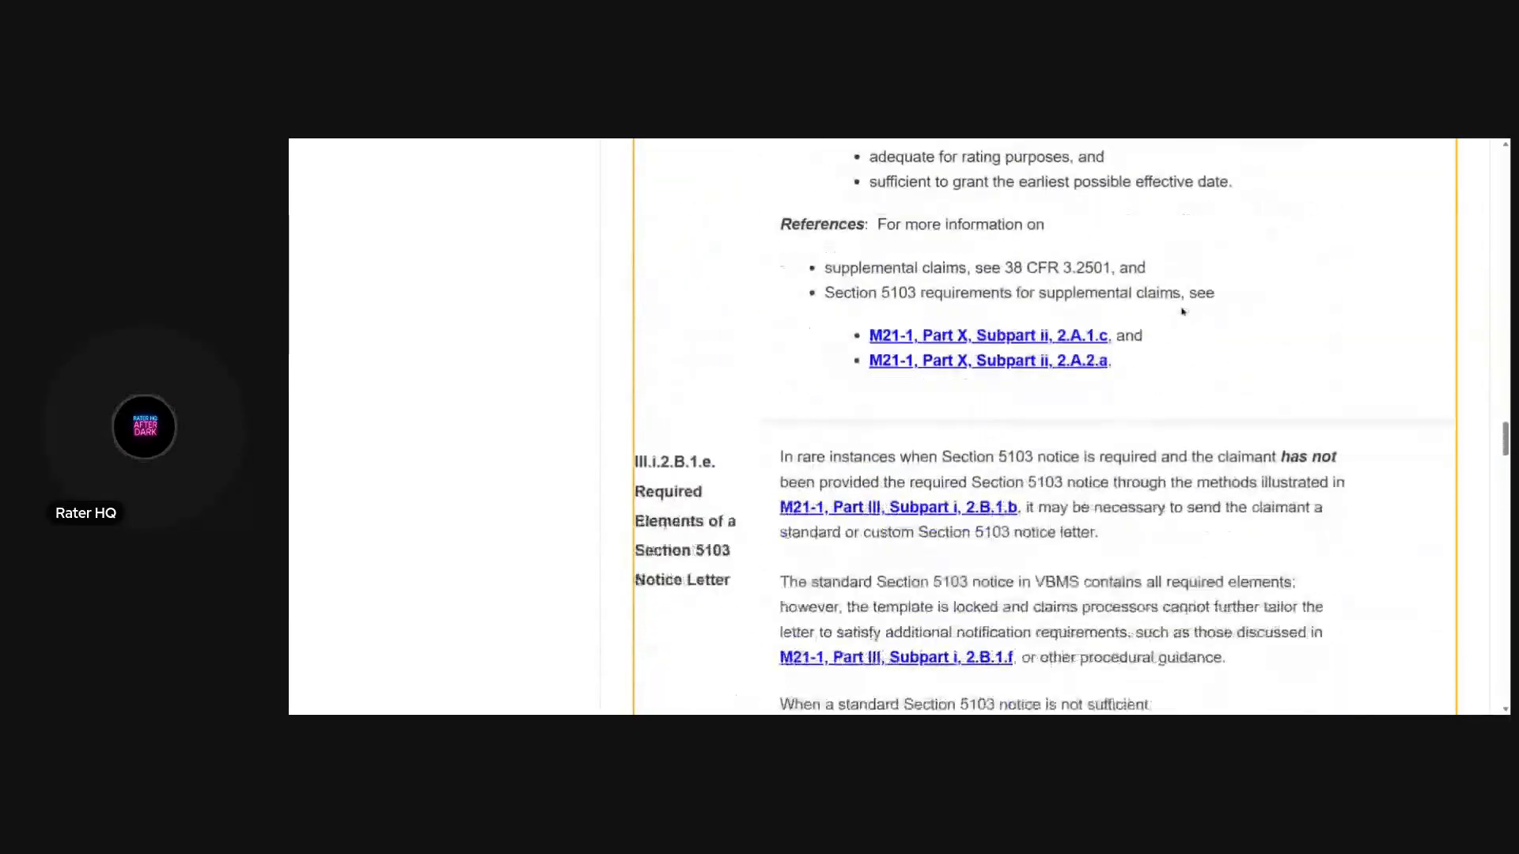
scroll("down", 3)
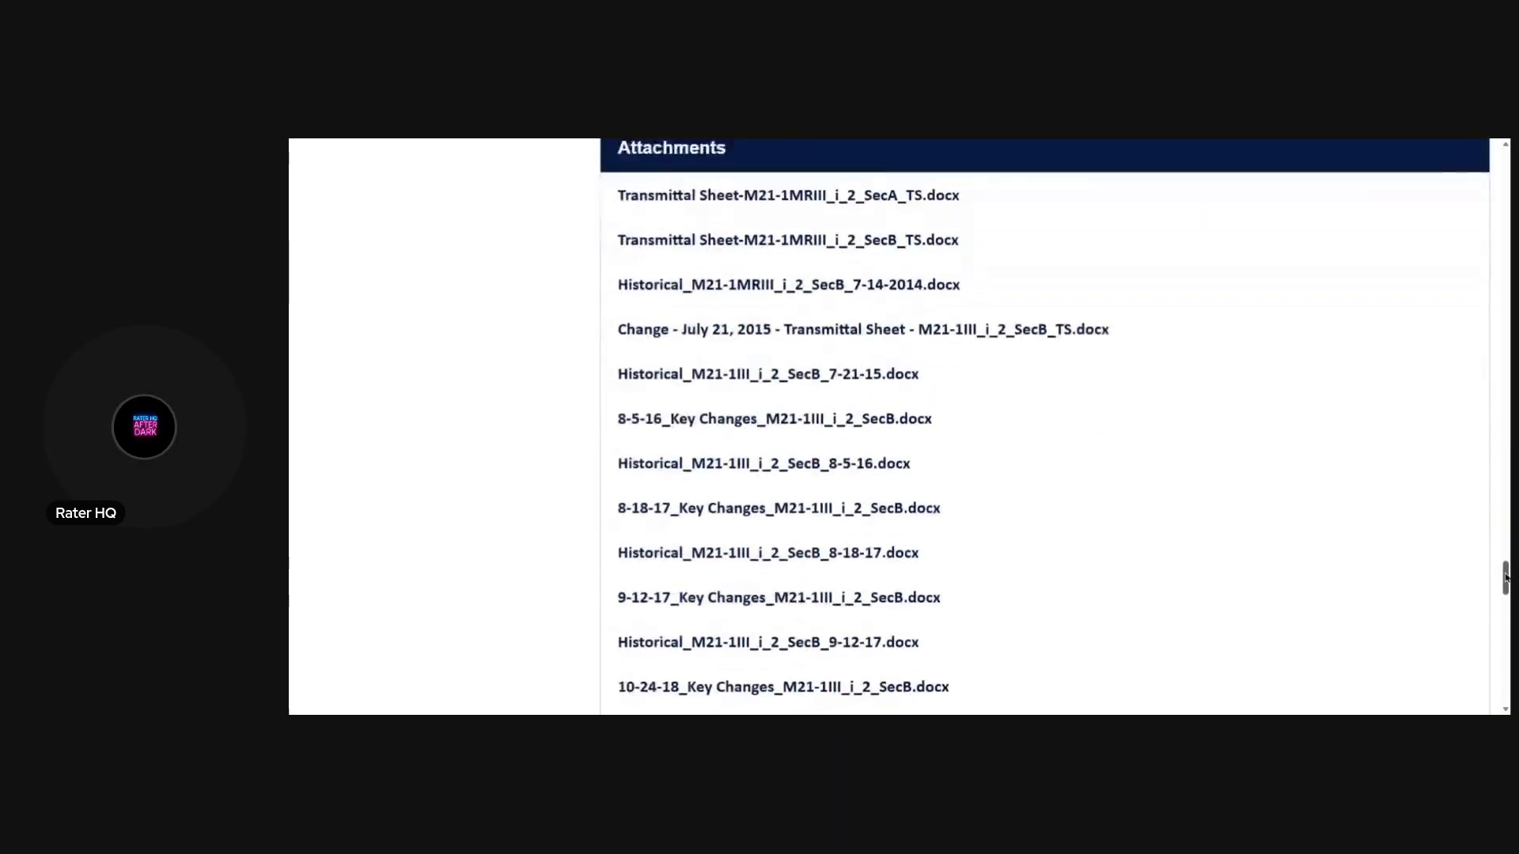
- Scroll to the article's Attachments section listing the Key Changes and historical .docx files
scroll("down", 3)
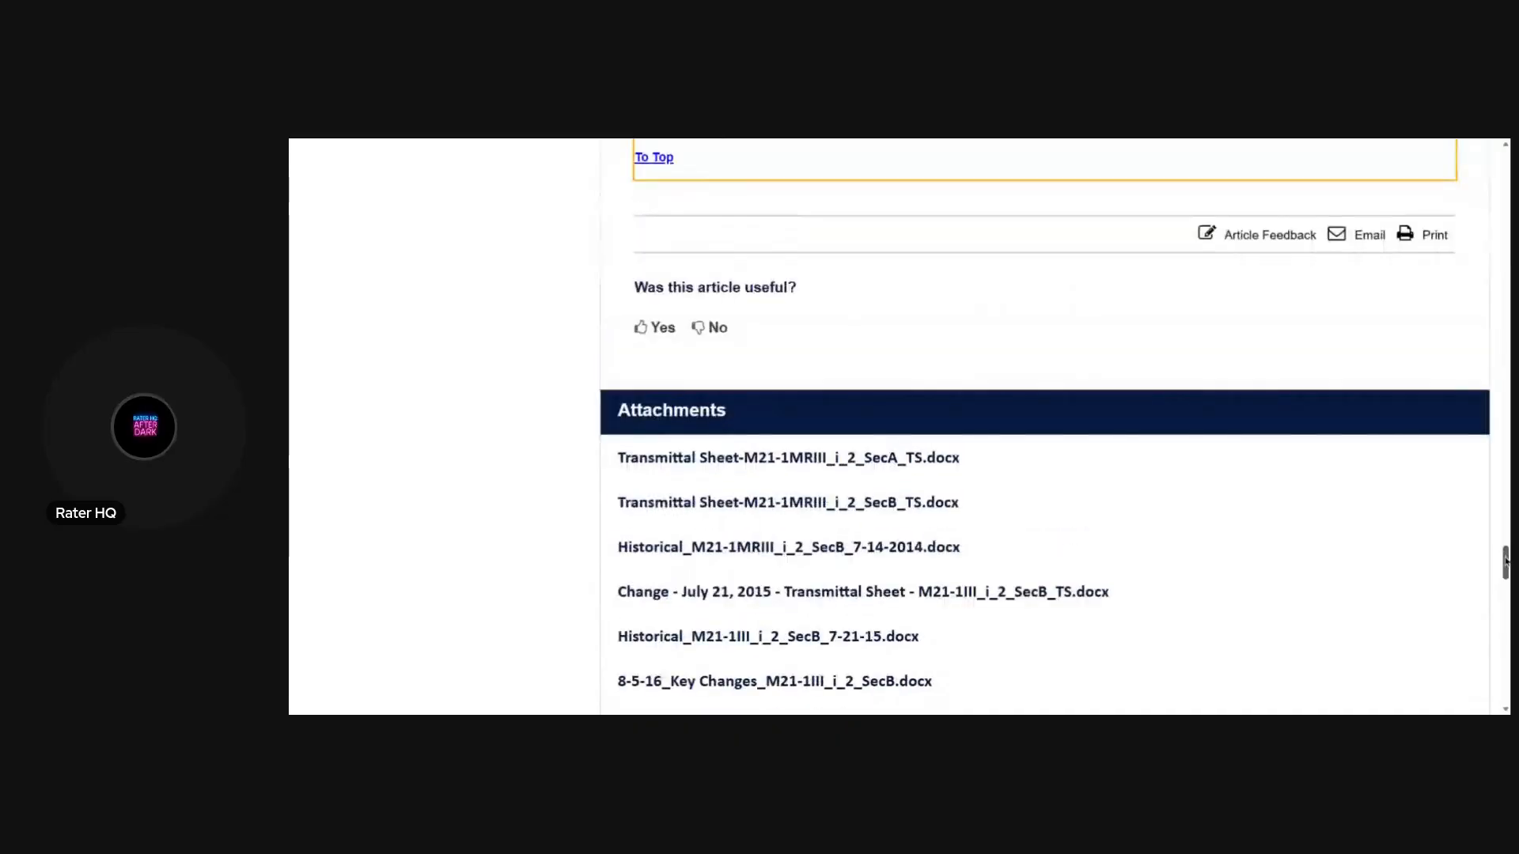
scroll("down", 3)
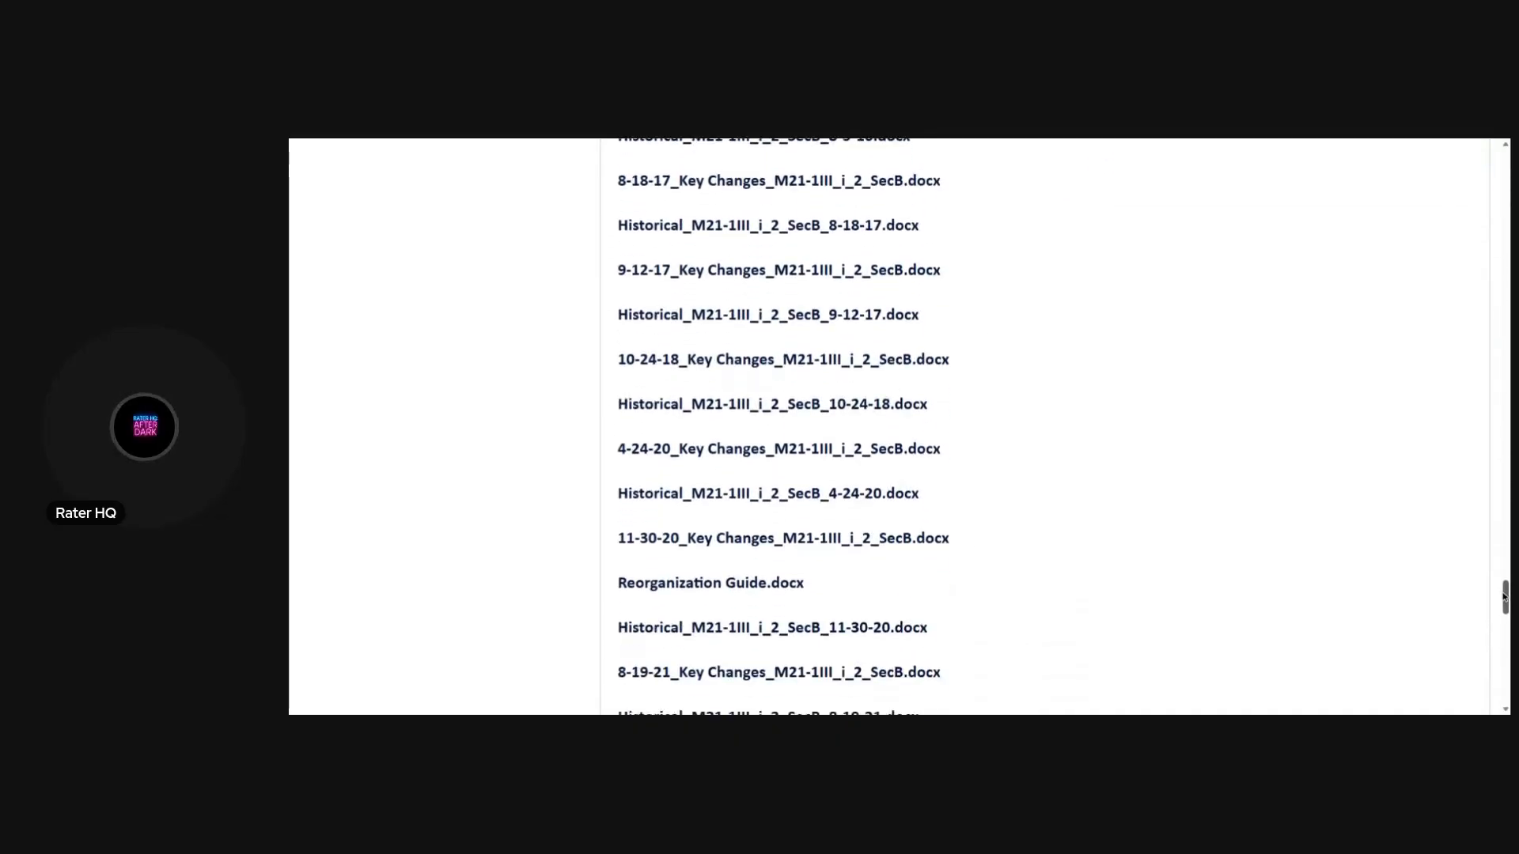
scroll("down", 3)
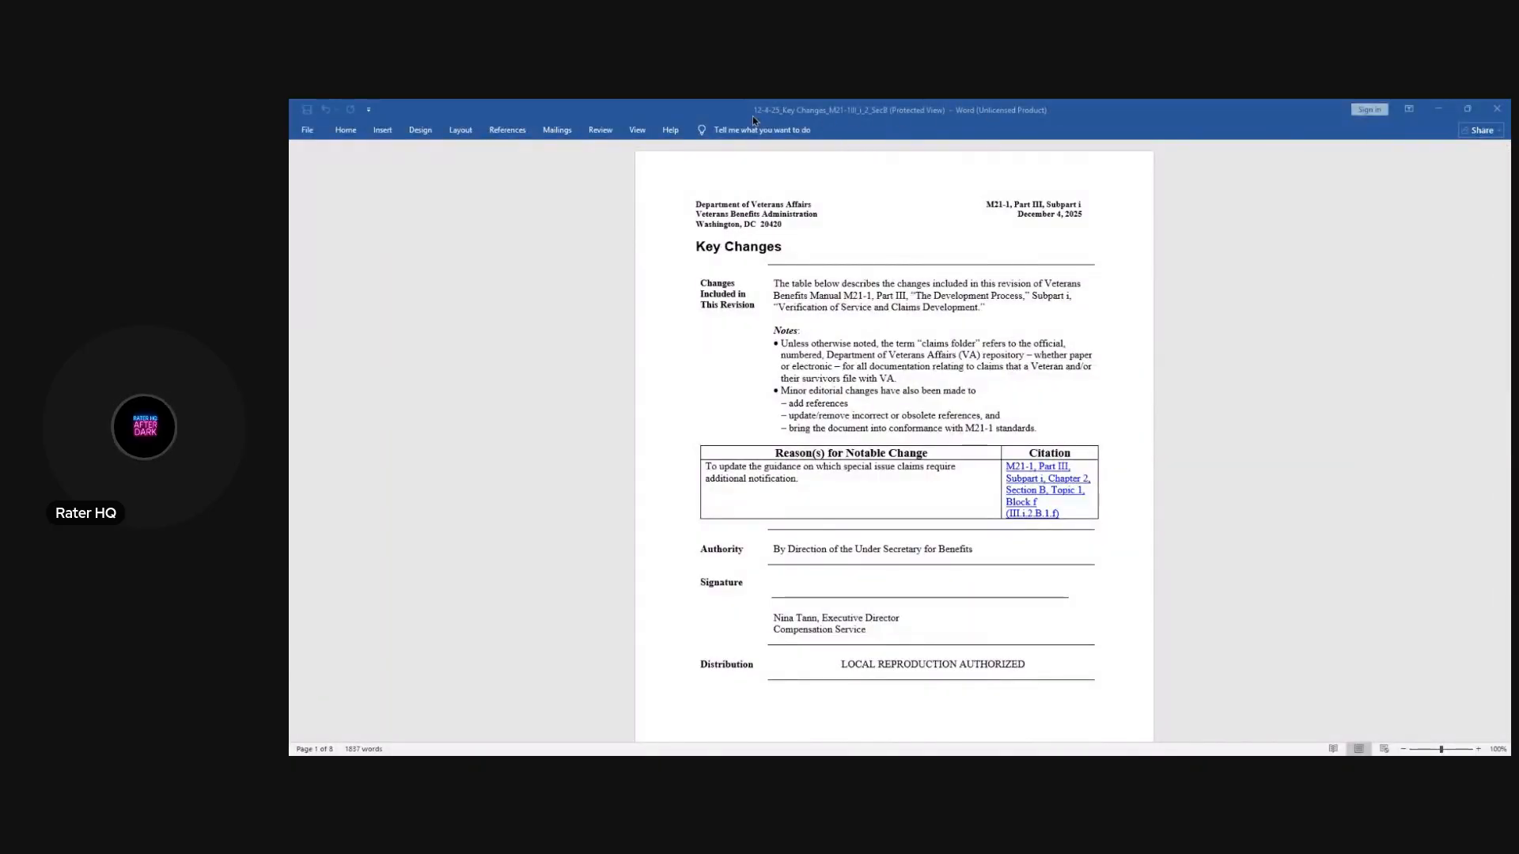
- Scroll the 12-4-25 Key Changes document to its special-issue table with highlighted PTSD and Jackson RO changes
scroll("down", 3)
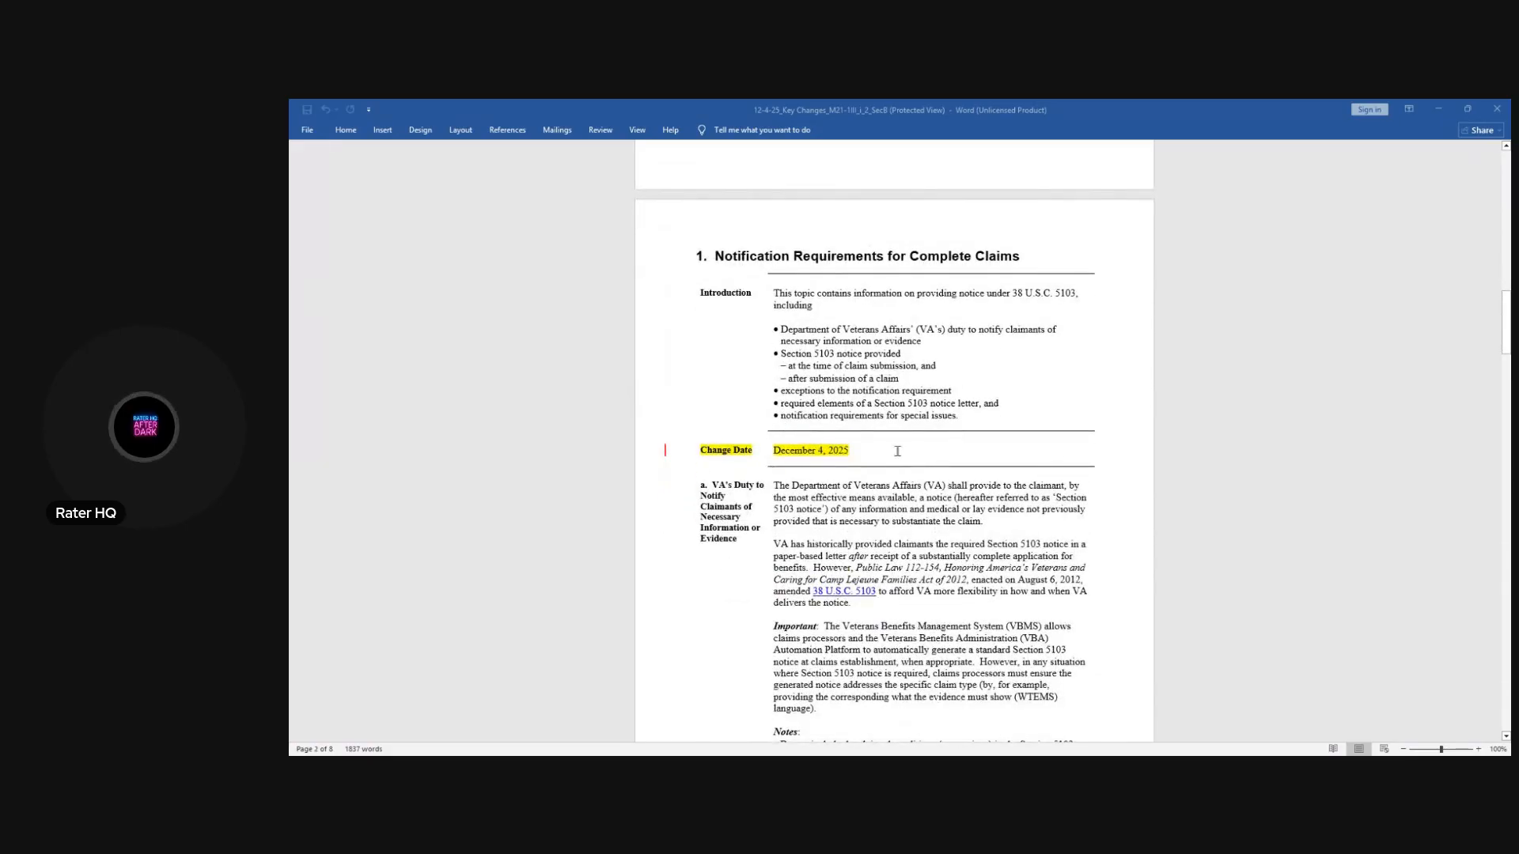
scroll("down", 3)
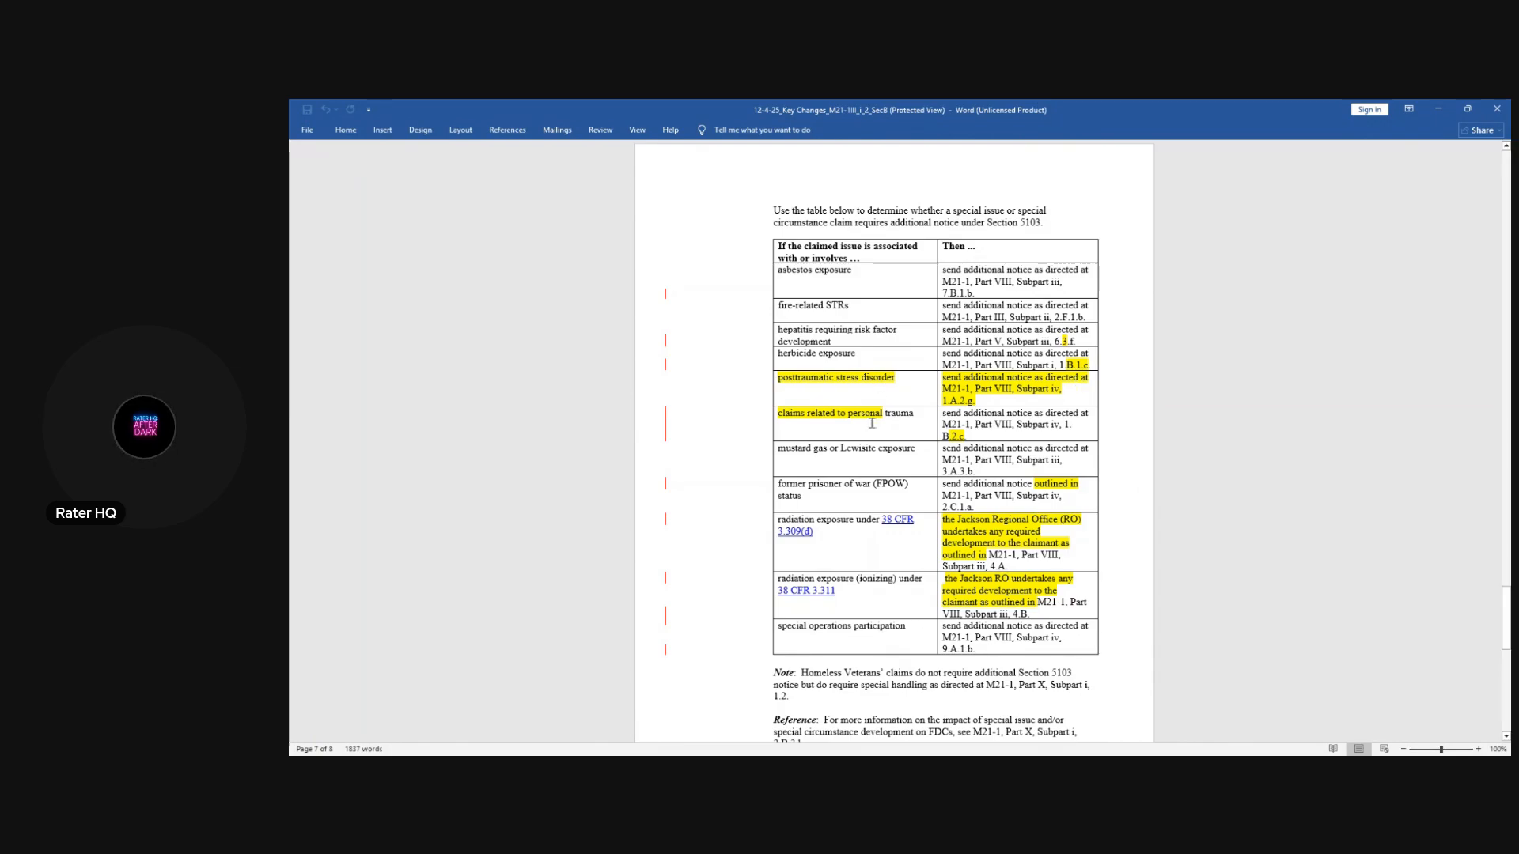
scroll("down", 3)
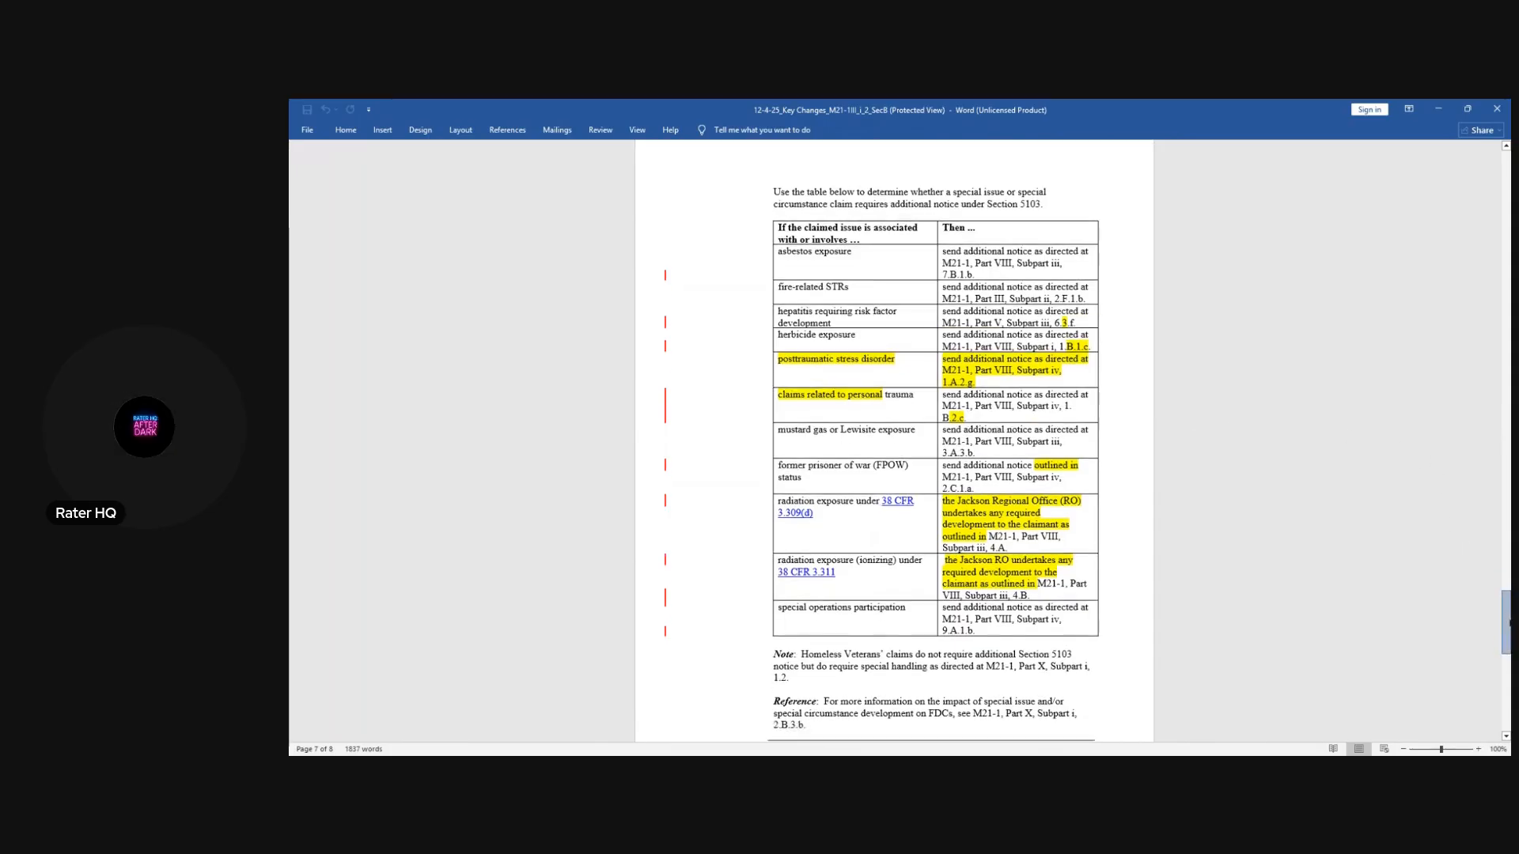